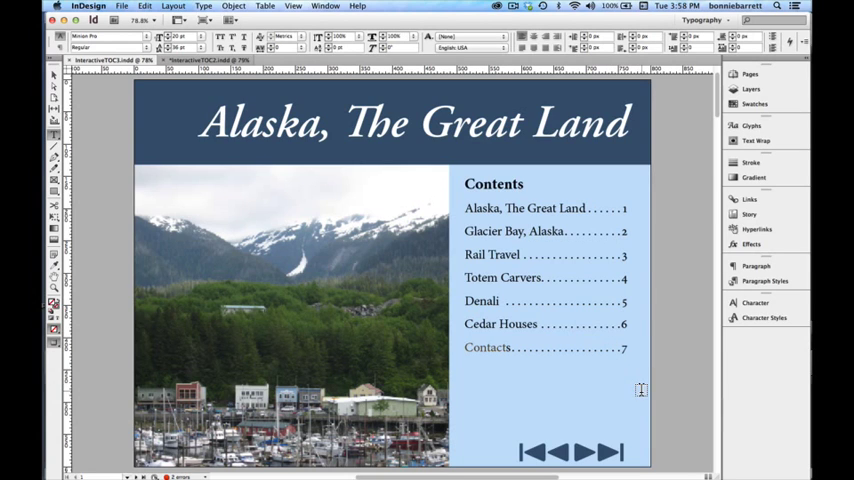
{"action": "mouse_move", "coordinate": [516, 256]}
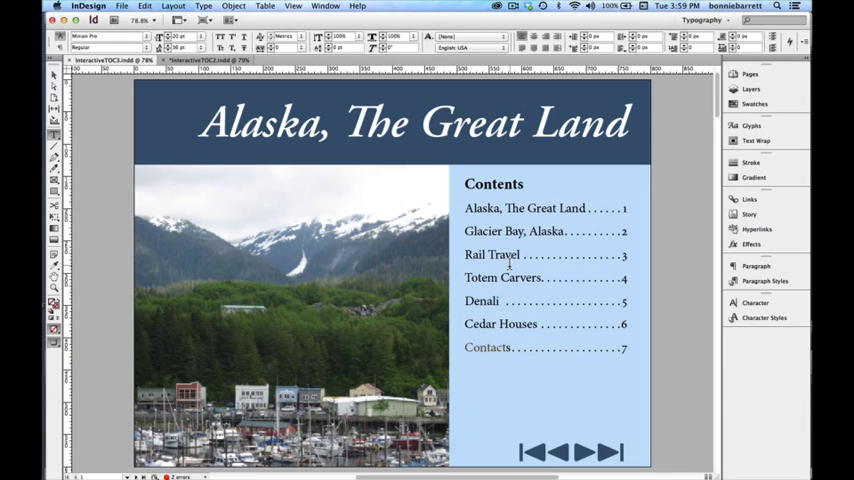
{"action": "mouse_move", "coordinate": [170, 184]}
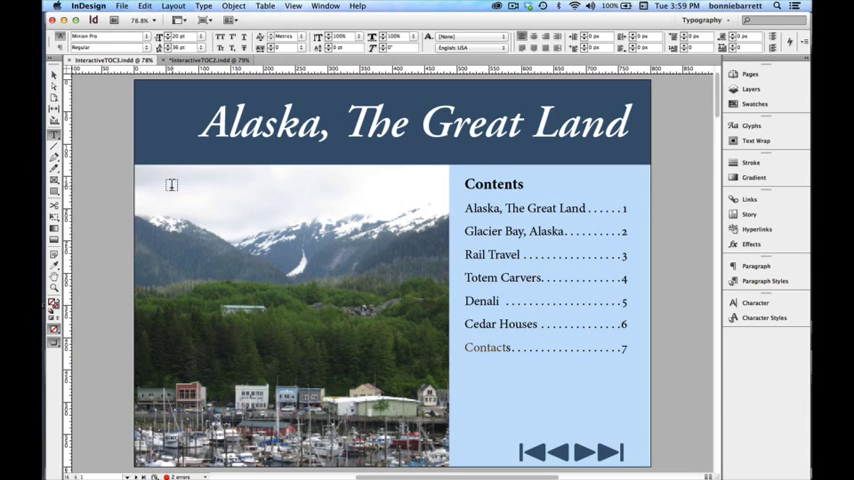
{"action": "mouse_move", "coordinate": [58, 196]}
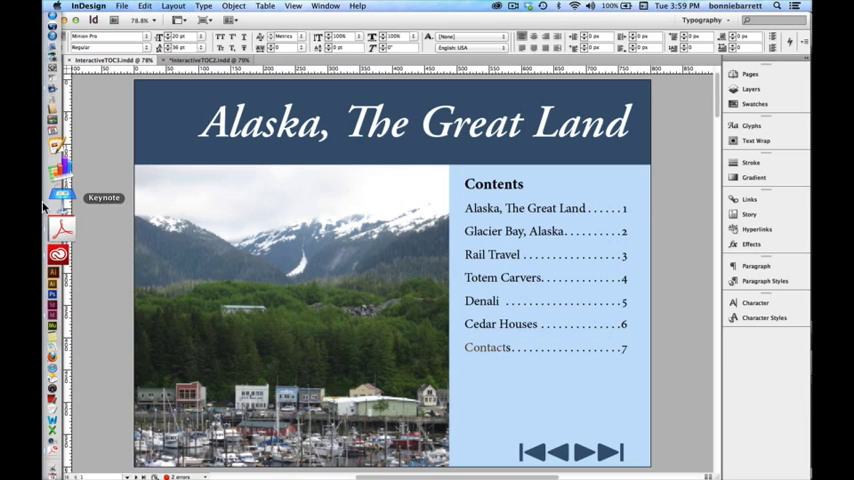
{"action": "mouse_move", "coordinate": [62, 210]}
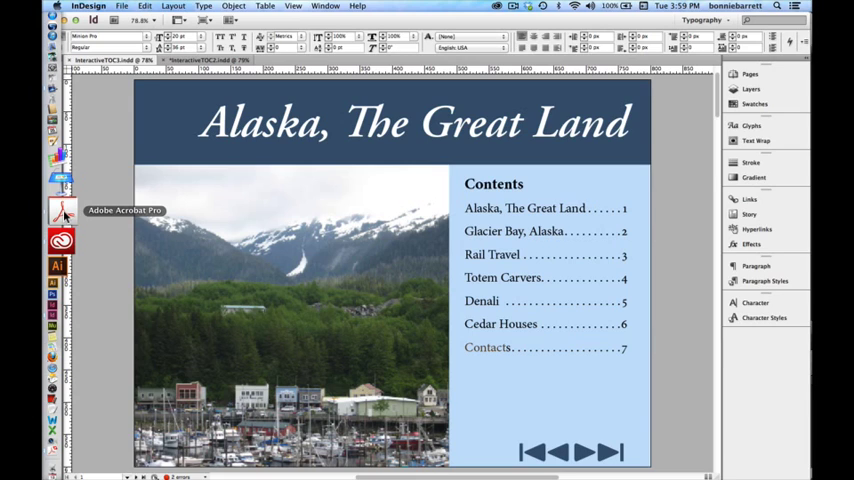
- Launch Acrobat Pro and test the Rail Travel and Contacts links in interactiveTOC.pdf
{"action": "right_click", "coordinate": [62, 210]}
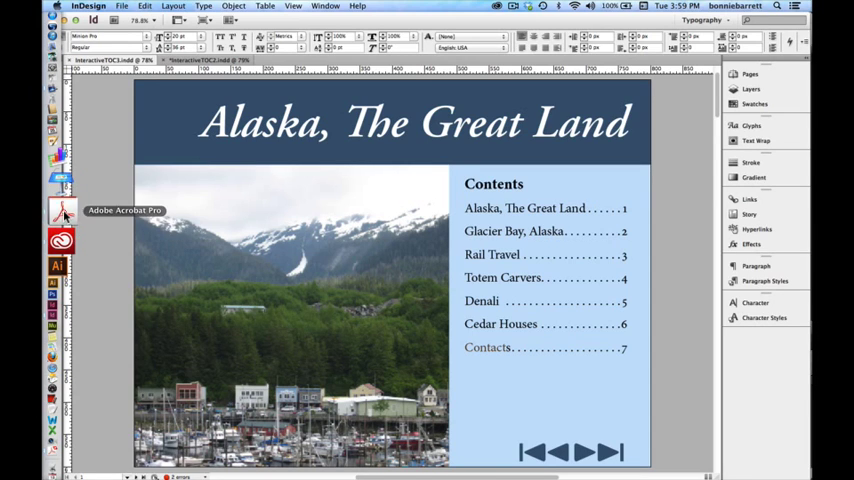
{"action": "left_click", "coordinate": [60, 210]}
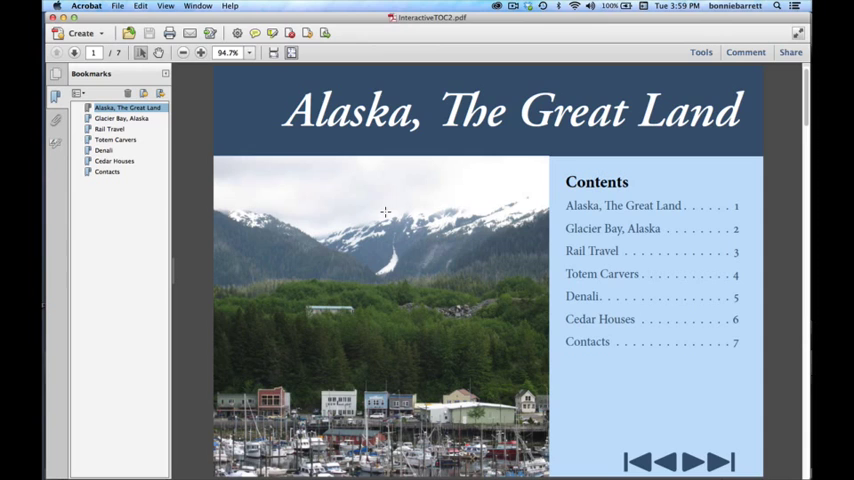
{"action": "mouse_move", "coordinate": [584, 248]}
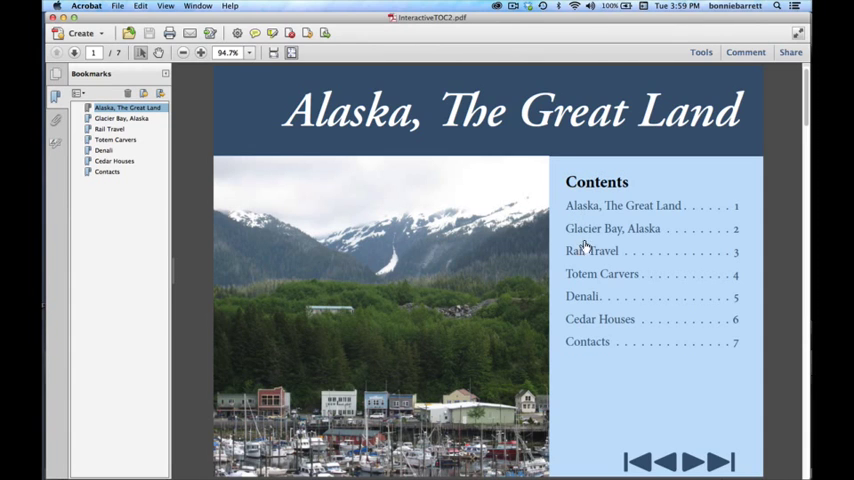
{"action": "mouse_move", "coordinate": [600, 256]}
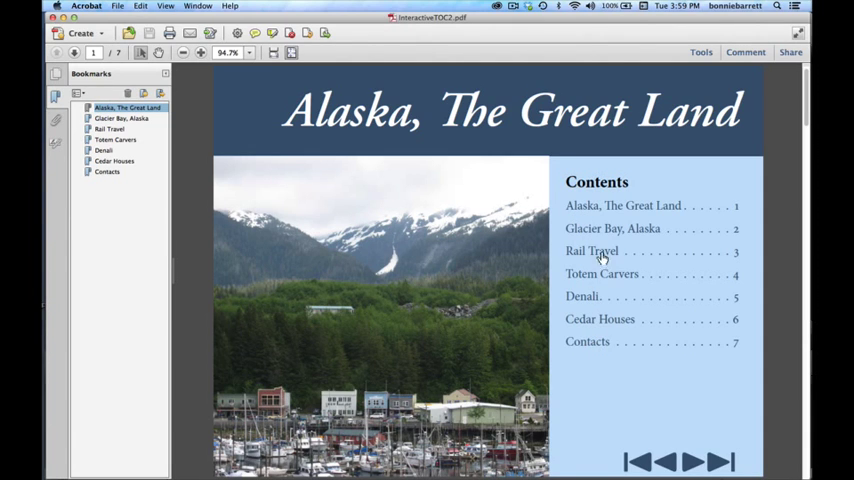
{"action": "mouse_move", "coordinate": [600, 228]}
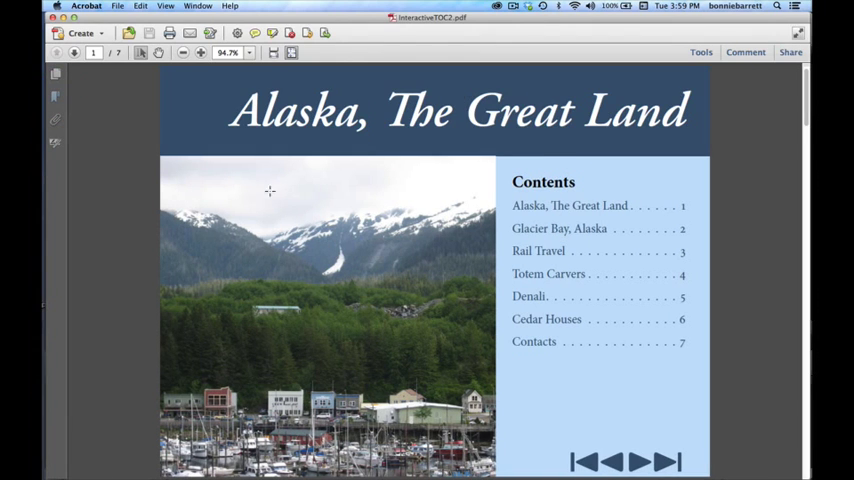
{"action": "mouse_move", "coordinate": [556, 256]}
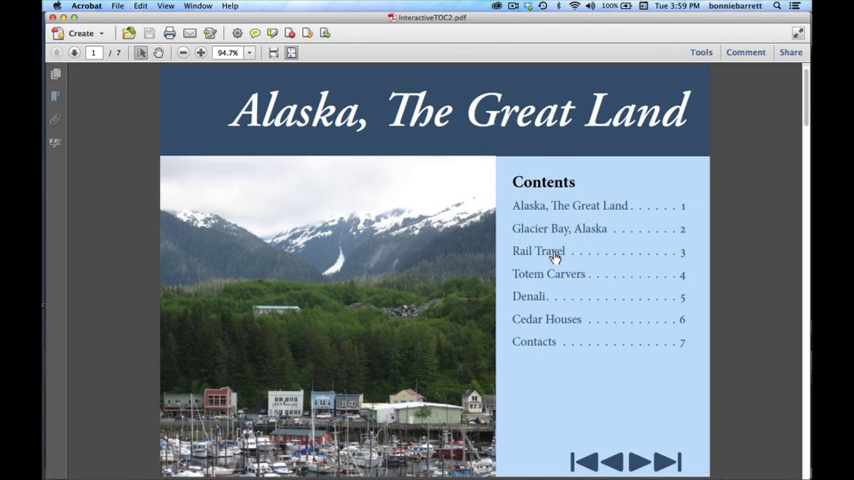
{"action": "left_click", "coordinate": [540, 252]}
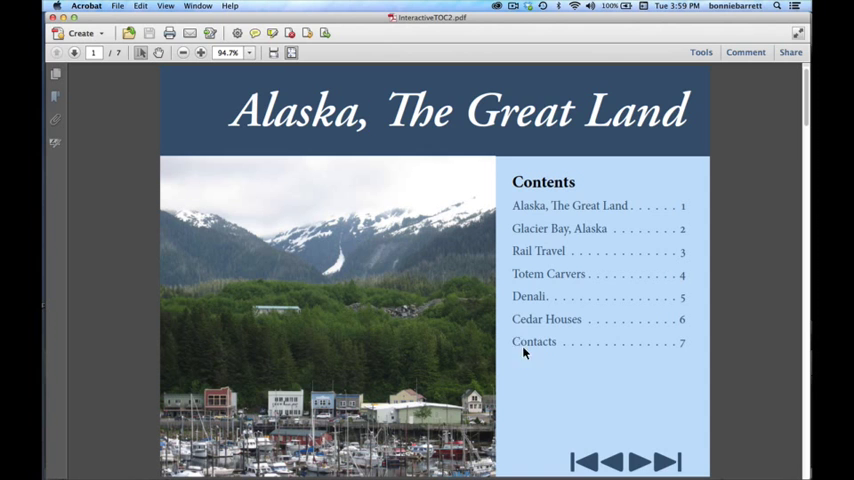
{"action": "left_click", "coordinate": [546, 320]}
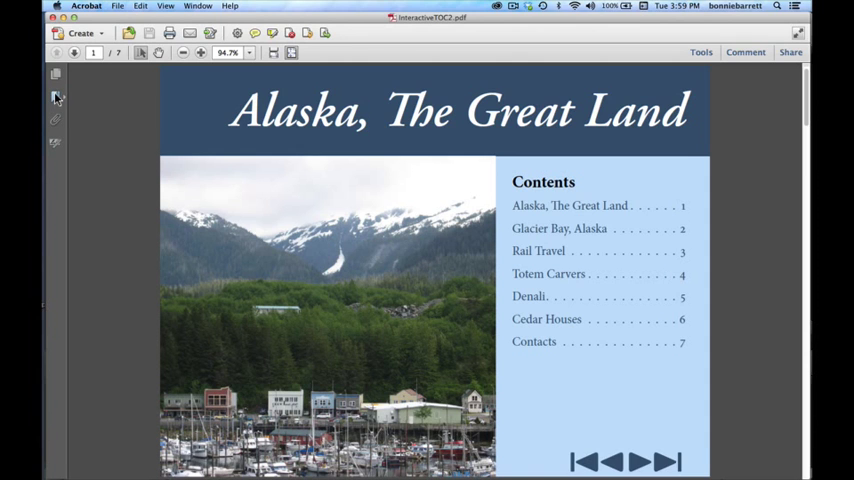
- Show the Bookmarks pane and jump through the Denali, Cedar Houses and Contacts bookmarks
{"action": "left_click", "coordinate": [56, 96]}
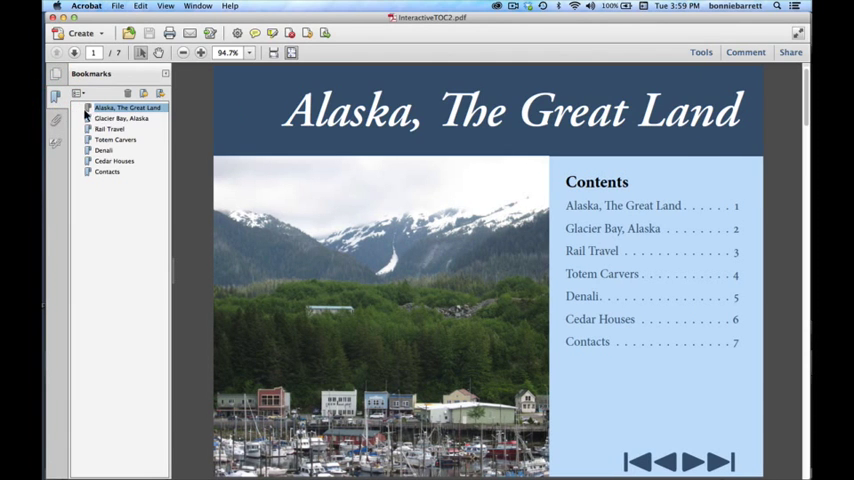
{"action": "left_click", "coordinate": [104, 150]}
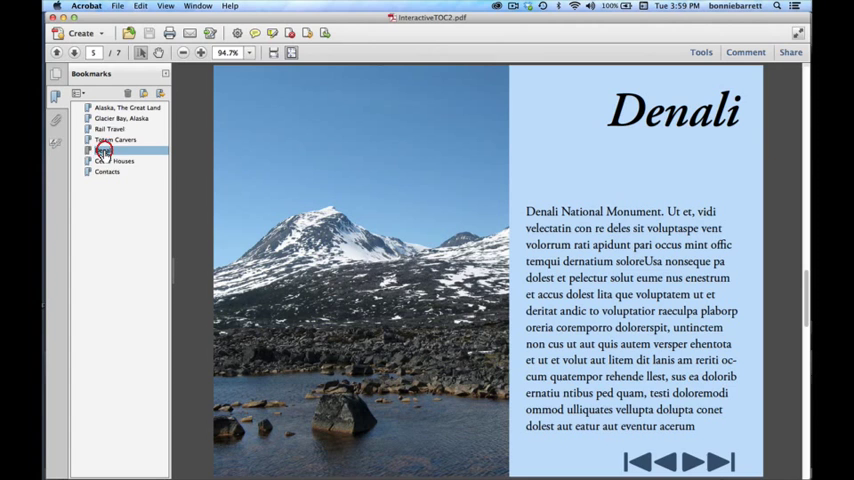
{"action": "left_click", "coordinate": [116, 160]}
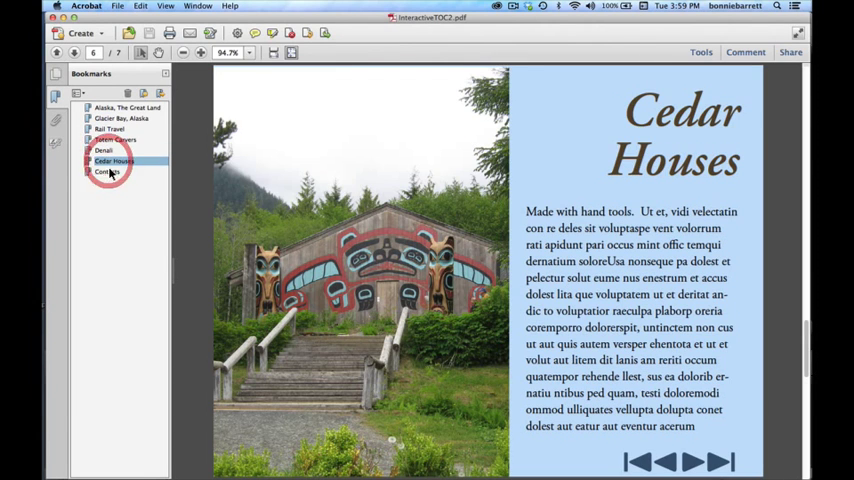
{"action": "left_click", "coordinate": [108, 172]}
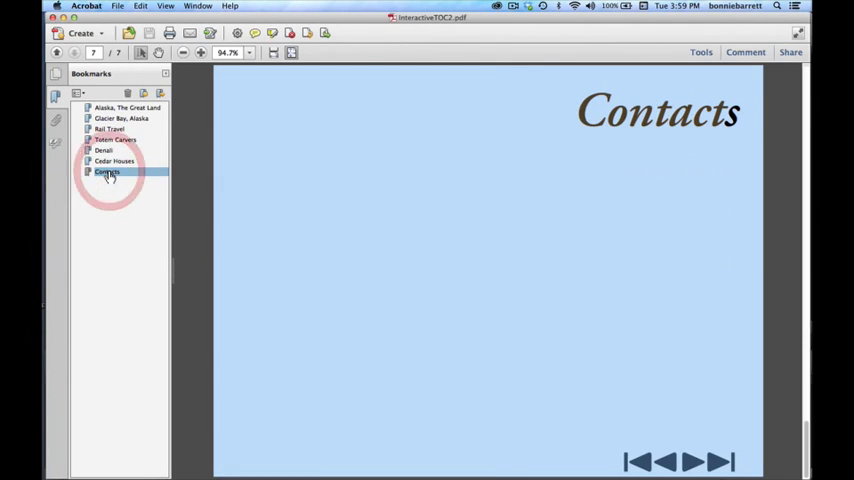
{"action": "left_click", "coordinate": [122, 118]}
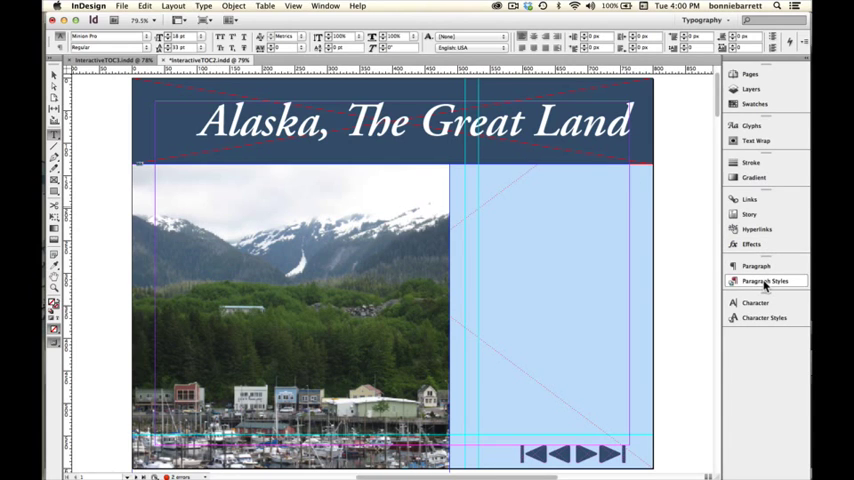
- Confirm via Paragraph Styles that the cover and Totem Carvers titles use Article title
{"action": "left_click", "coordinate": [764, 280]}
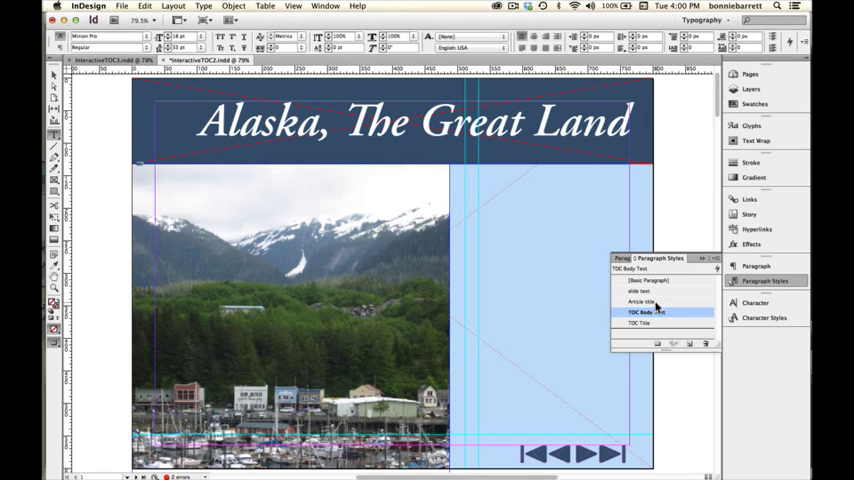
{"action": "left_click", "coordinate": [644, 302]}
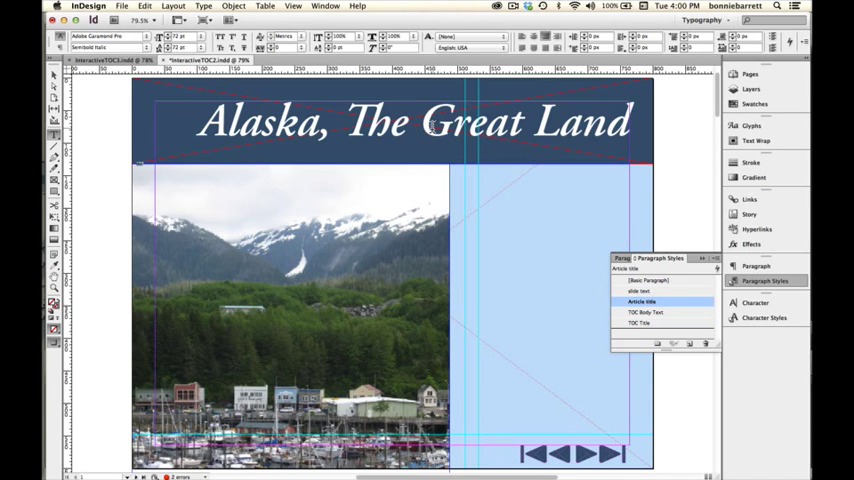
{"action": "double_click", "coordinate": [470, 122]}
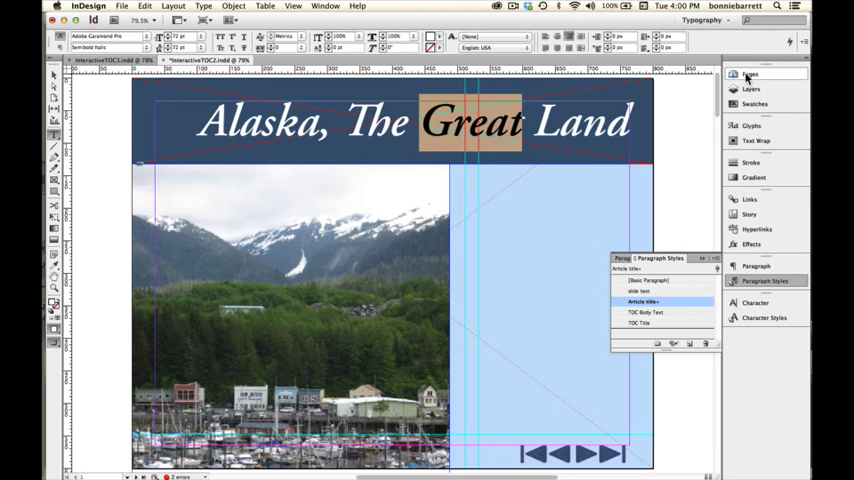
{"action": "left_click", "coordinate": [752, 74]}
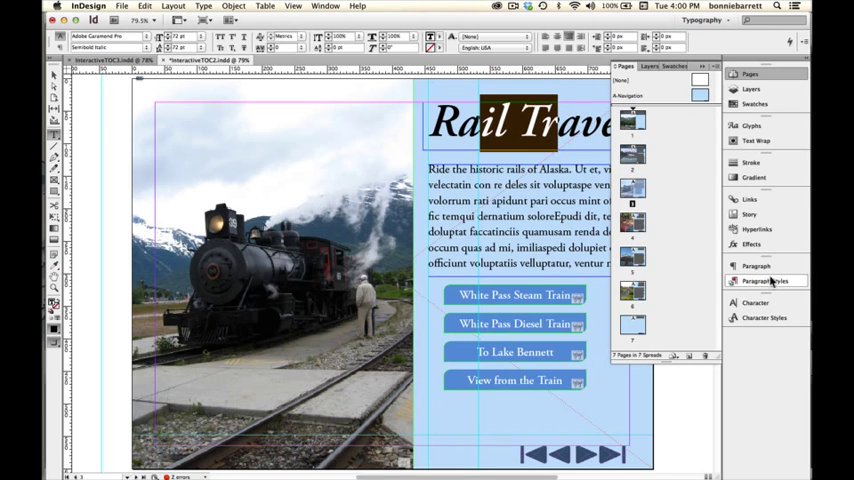
{"action": "left_click", "coordinate": [764, 280]}
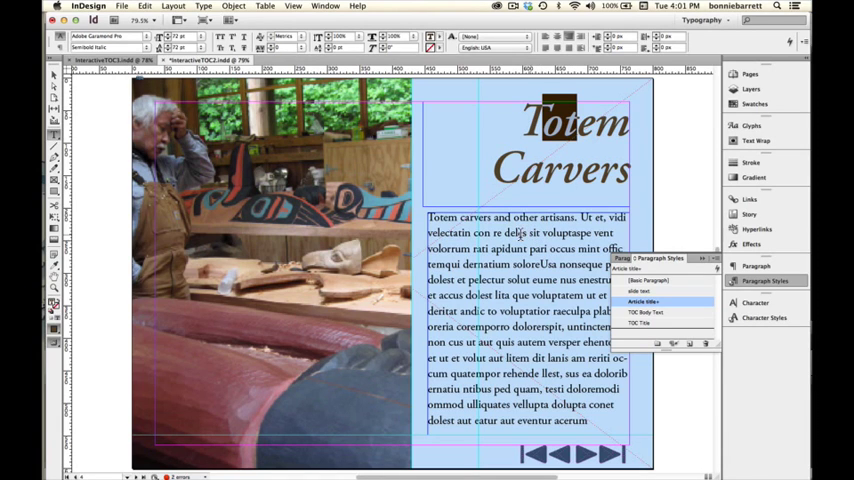
{"action": "left_click", "coordinate": [640, 292]}
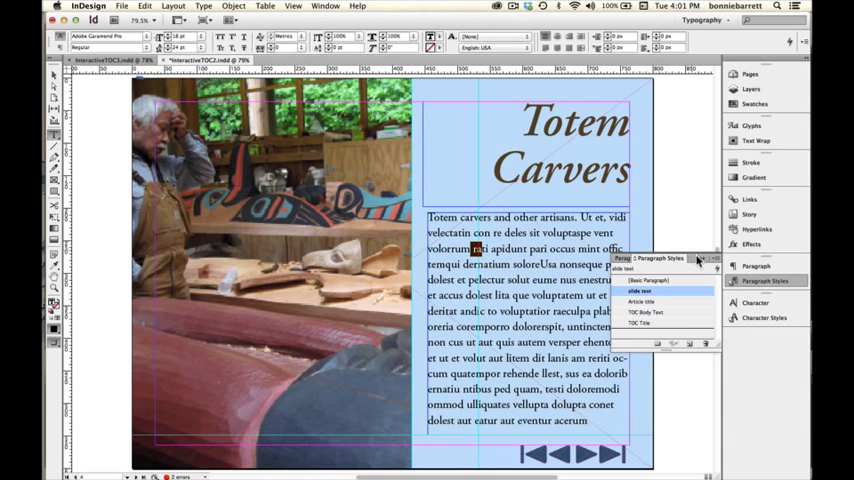
{"action": "mouse_move", "coordinate": [676, 322]}
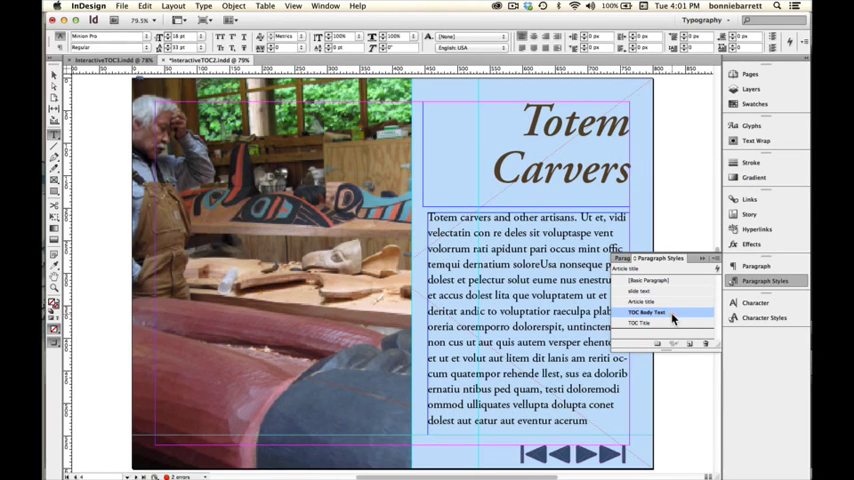
- Inspect the TOC Body Text style settings used by the cover's contents entries
{"action": "double_click", "coordinate": [646, 312]}
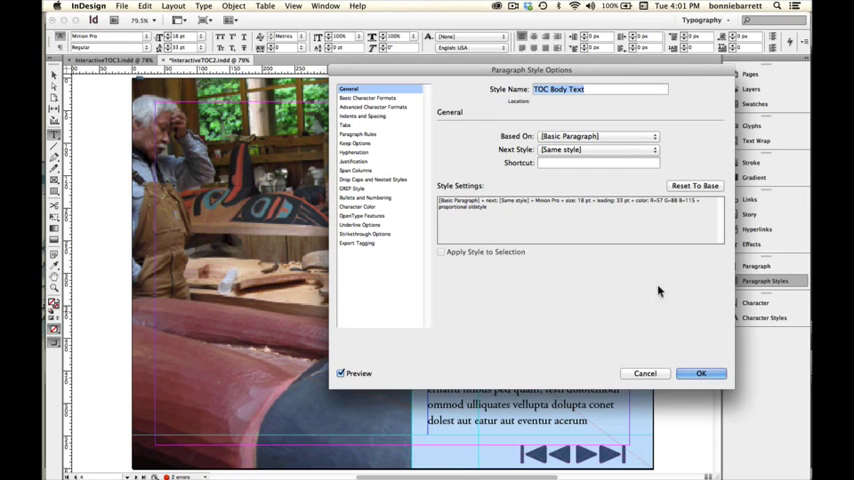
{"action": "left_click", "coordinate": [372, 104]}
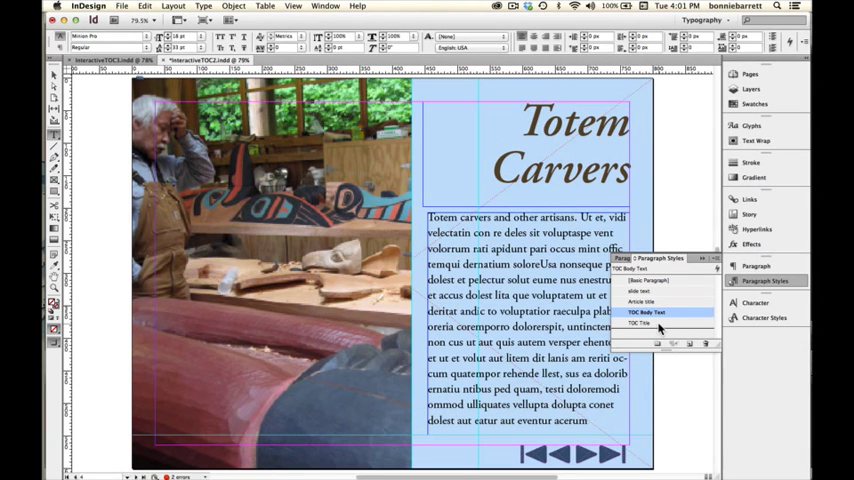
{"action": "left_click", "coordinate": [640, 324]}
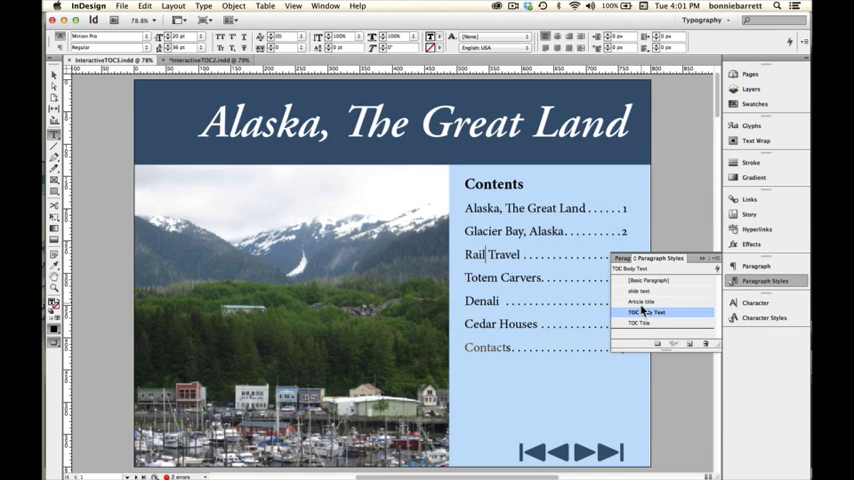
{"action": "mouse_move", "coordinate": [644, 312]}
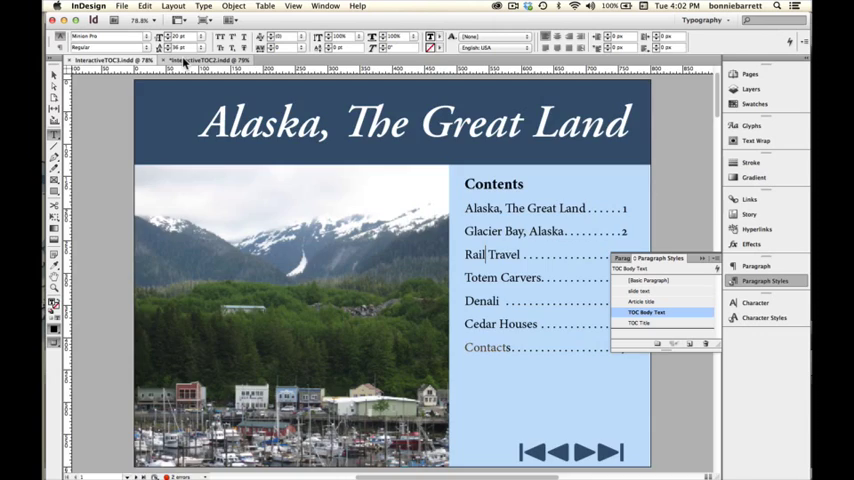
- Switch to the brochure copy without contents and bring up Layout > Table of Contents
{"action": "left_click", "coordinate": [640, 322]}
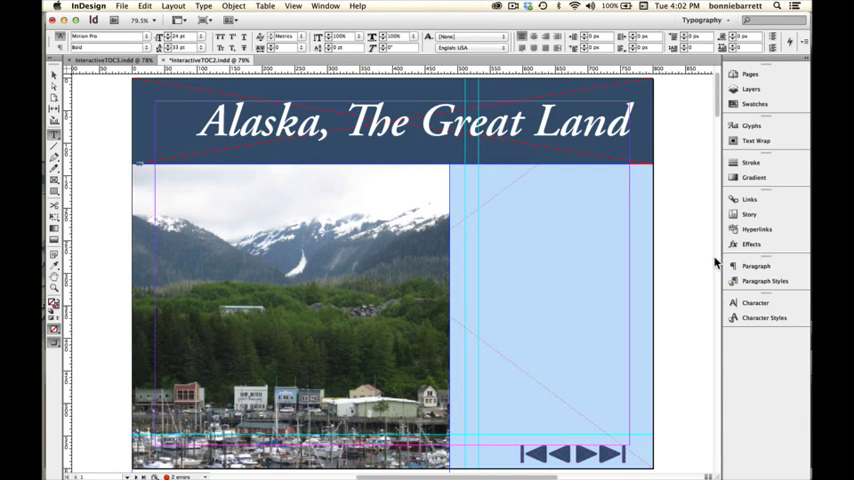
{"action": "mouse_move", "coordinate": [710, 252]}
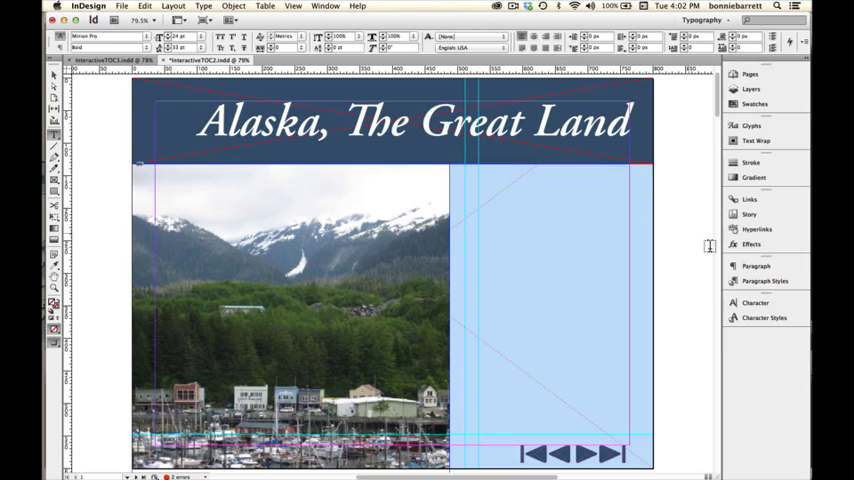
{"action": "left_click", "coordinate": [764, 280]}
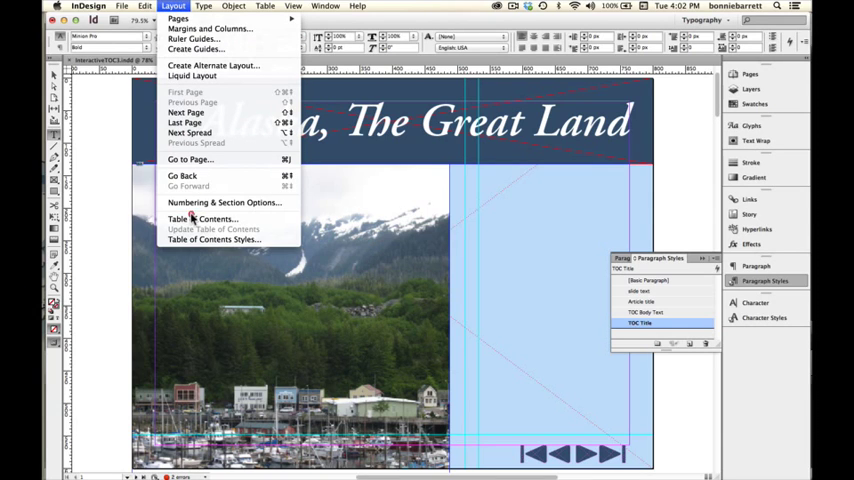
{"action": "mouse_move", "coordinate": [200, 220]}
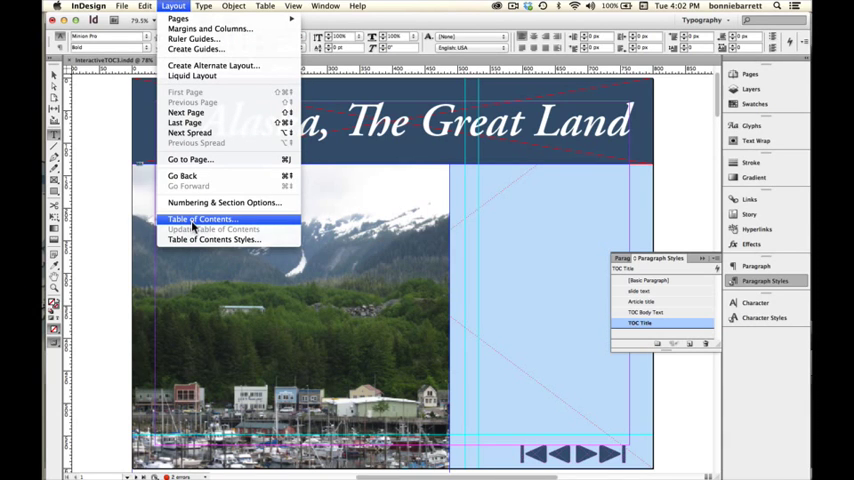
{"action": "left_click", "coordinate": [200, 220]}
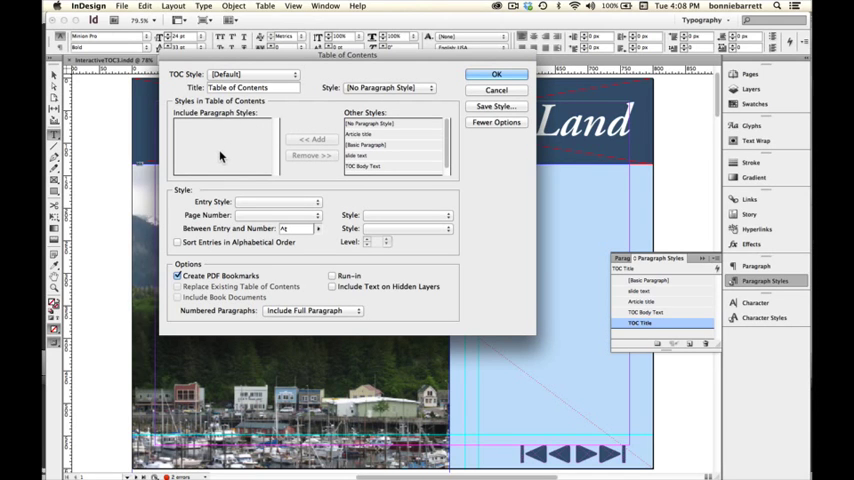
{"action": "mouse_move", "coordinate": [378, 136]}
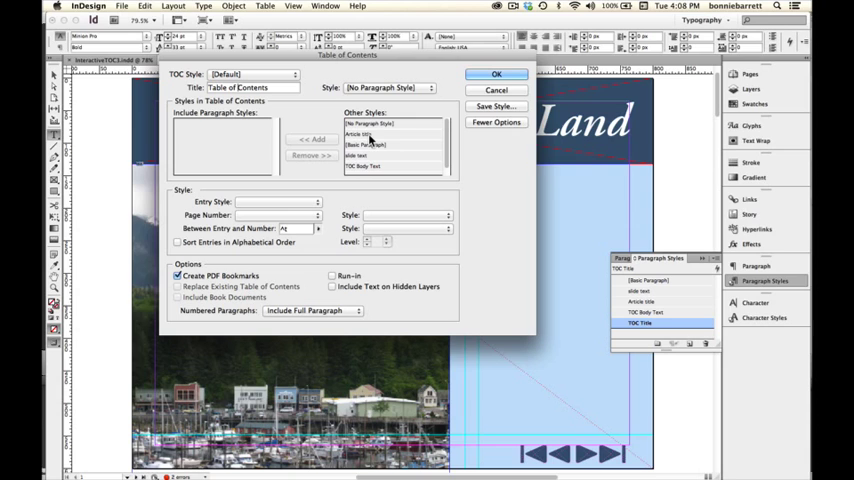
- Include Article title paragraphs, entry style TOC Body Text, heading style TOC Title
{"action": "left_click", "coordinate": [364, 132]}
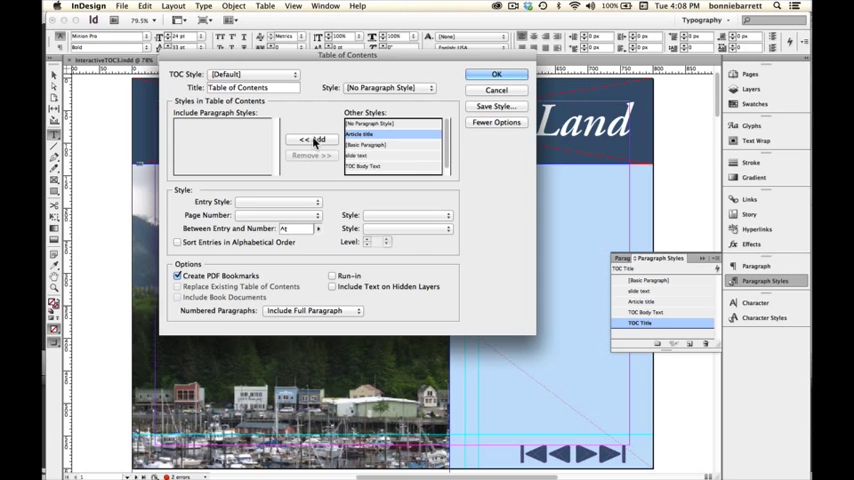
{"action": "mouse_move", "coordinate": [318, 140]}
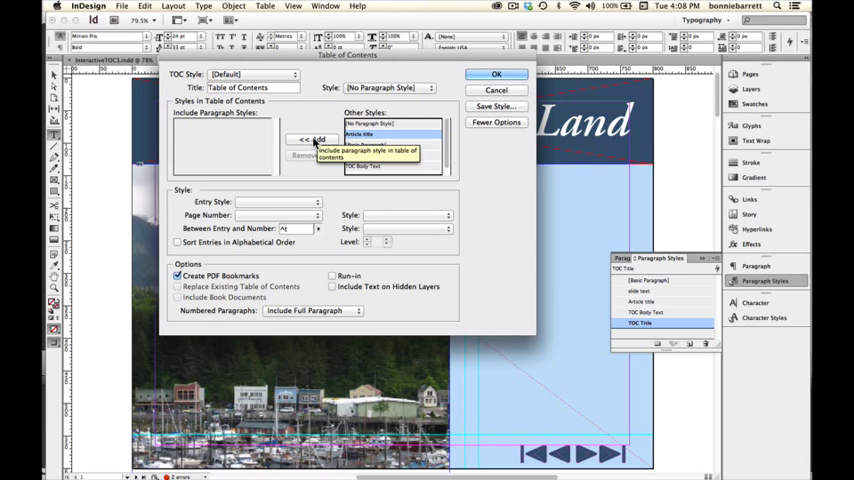
{"action": "left_click", "coordinate": [312, 140]}
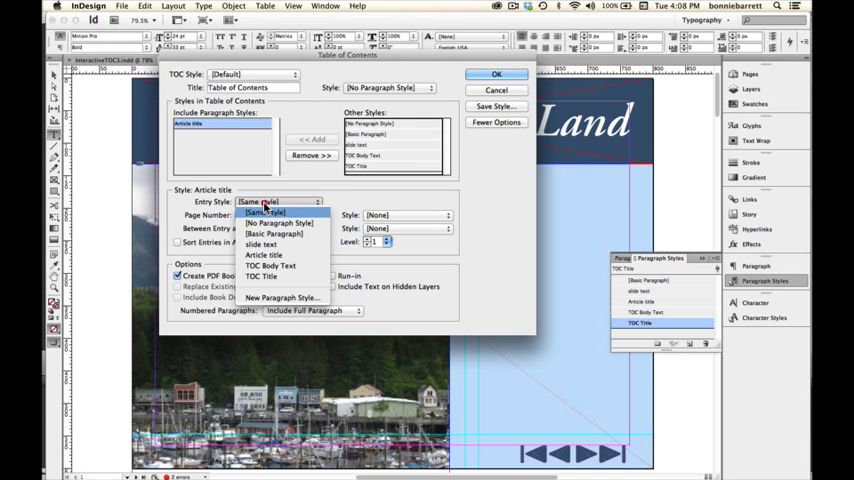
{"action": "mouse_move", "coordinate": [272, 266]}
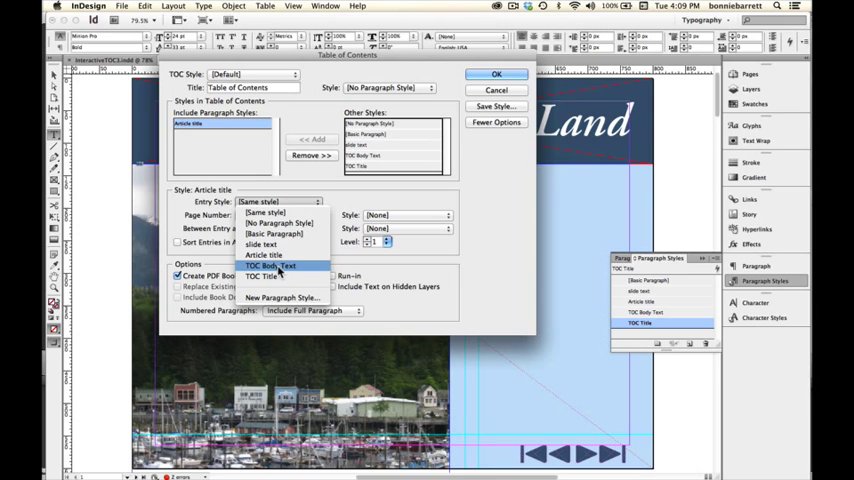
{"action": "left_click", "coordinate": [270, 264]}
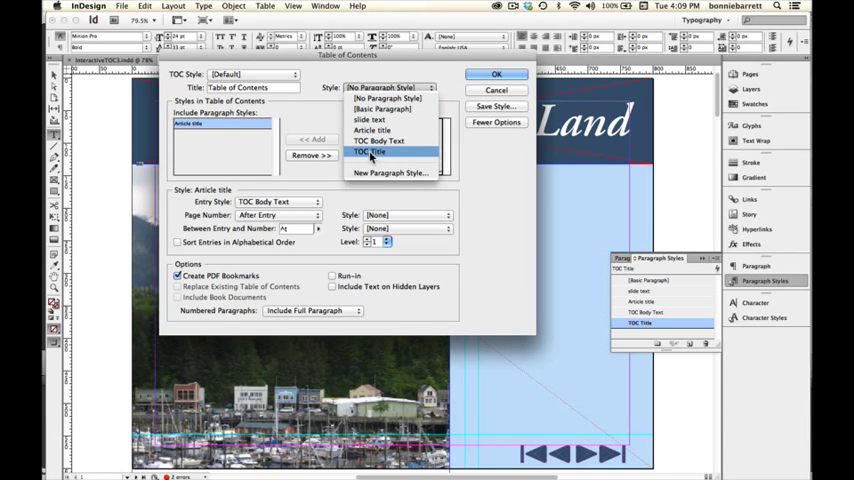
{"action": "left_click", "coordinate": [368, 152]}
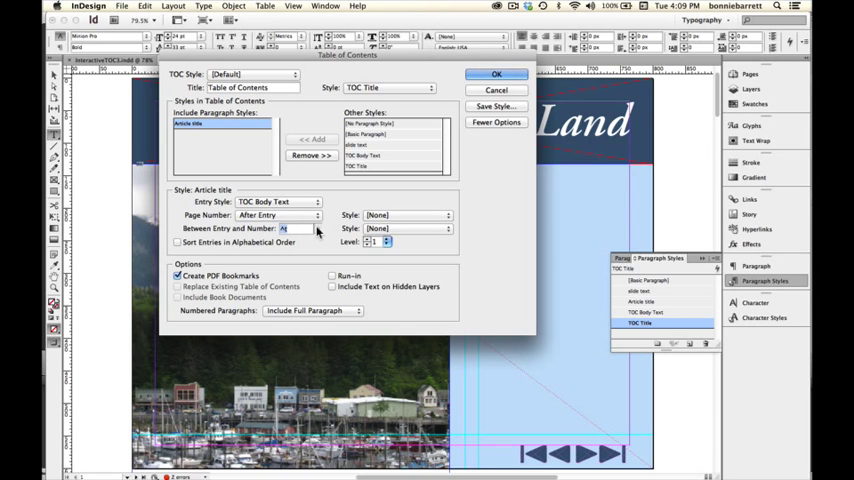
- Use a Right Indent Tab between entry and page number and confirm the TOC settings
{"action": "left_click", "coordinate": [318, 228]}
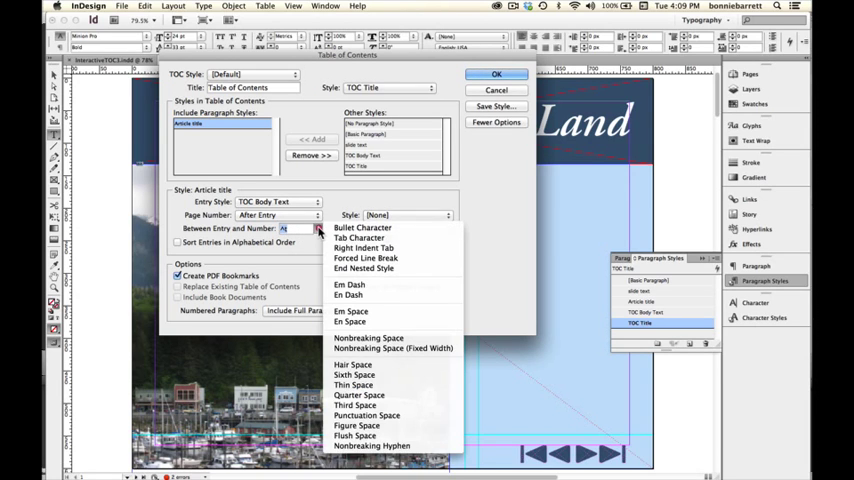
{"action": "mouse_move", "coordinate": [364, 246]}
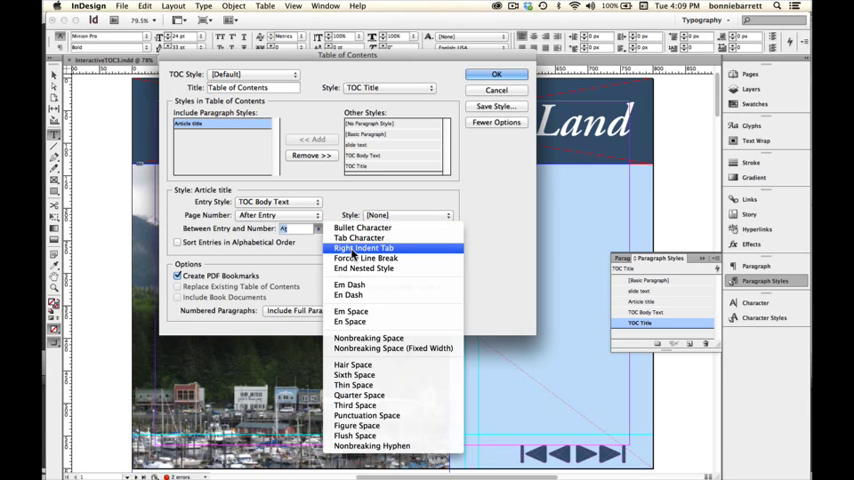
{"action": "left_click", "coordinate": [364, 248]}
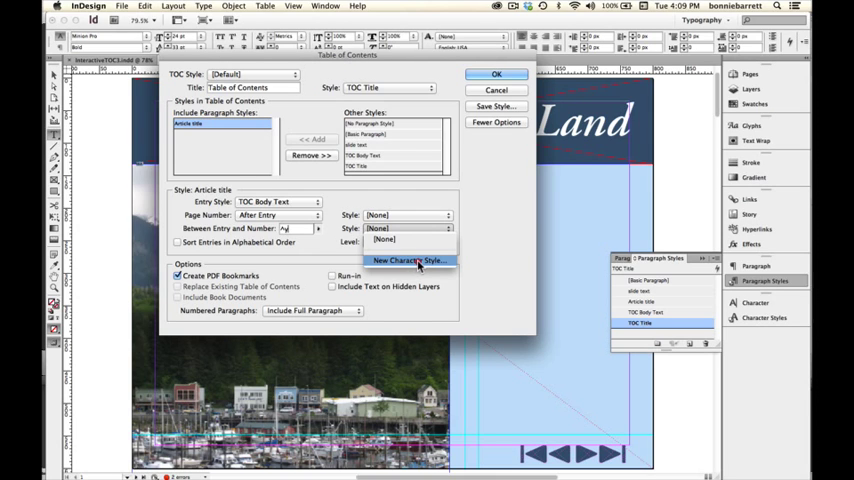
{"action": "mouse_move", "coordinate": [484, 256]}
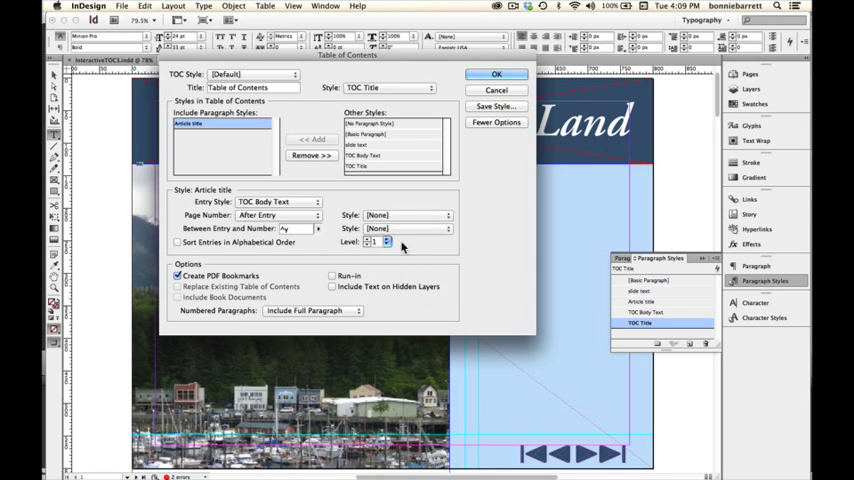
{"action": "left_click", "coordinate": [178, 276]}
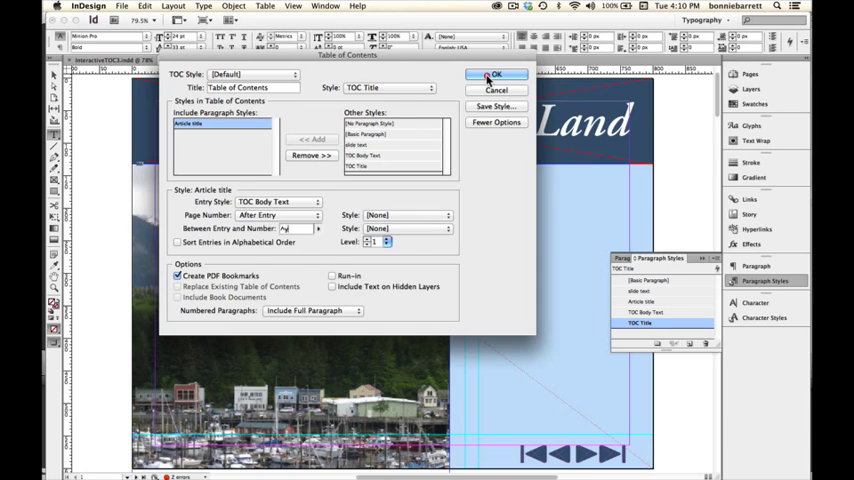
{"action": "left_click", "coordinate": [496, 74]}
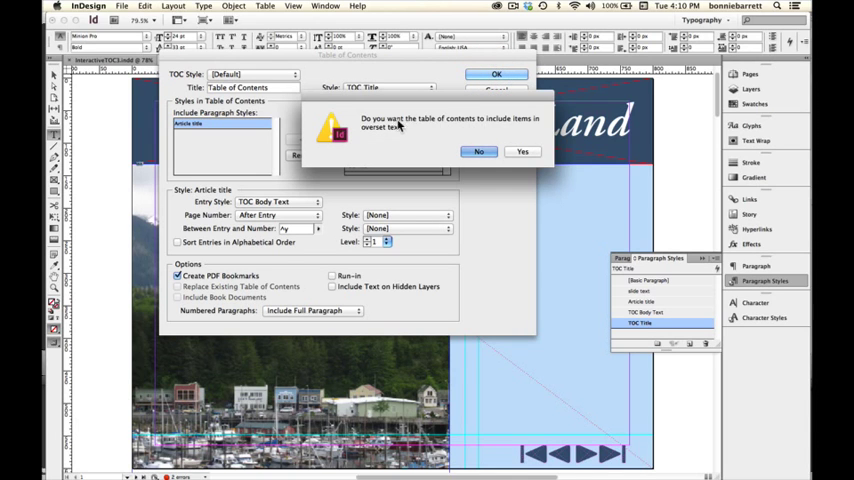
{"action": "mouse_move", "coordinate": [396, 130]}
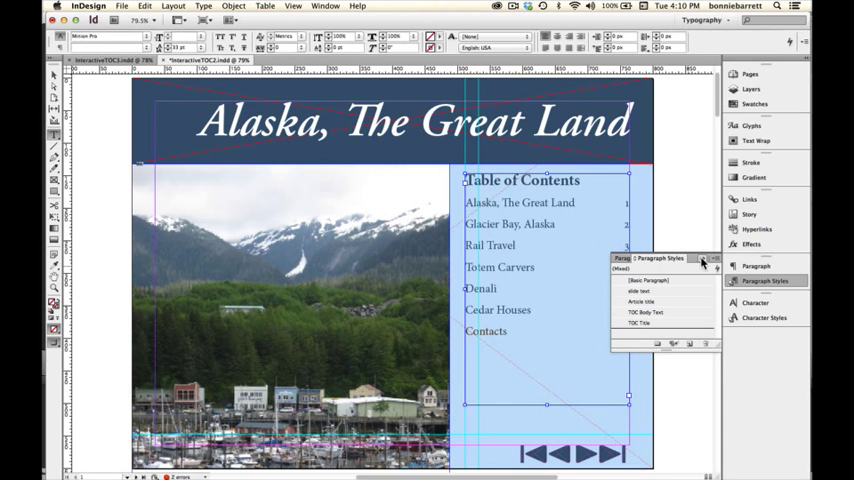
- Decline the overset prompt and place the generated seven-entry TOC in the blue cover frame
{"action": "left_click", "coordinate": [704, 260]}
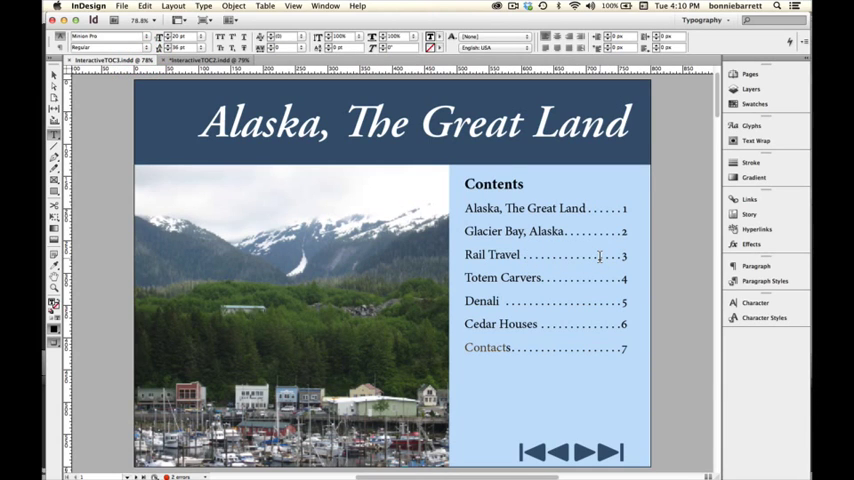
{"action": "left_click", "coordinate": [484, 254]}
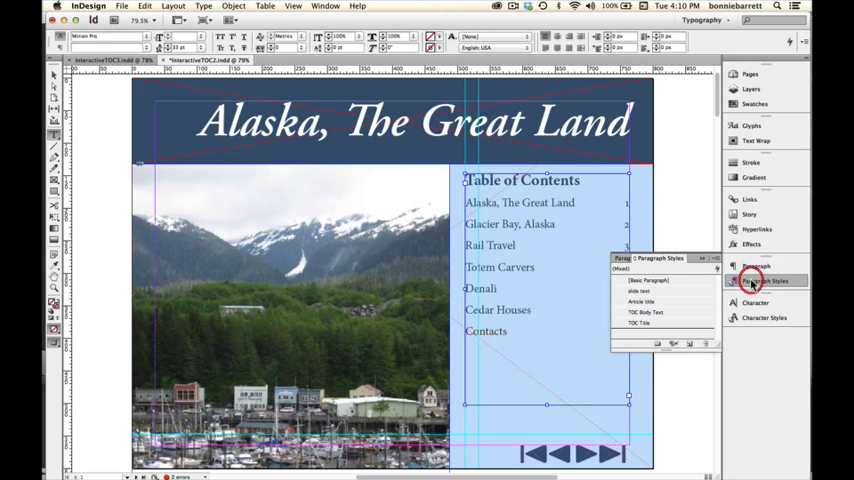
{"action": "left_click", "coordinate": [646, 312]}
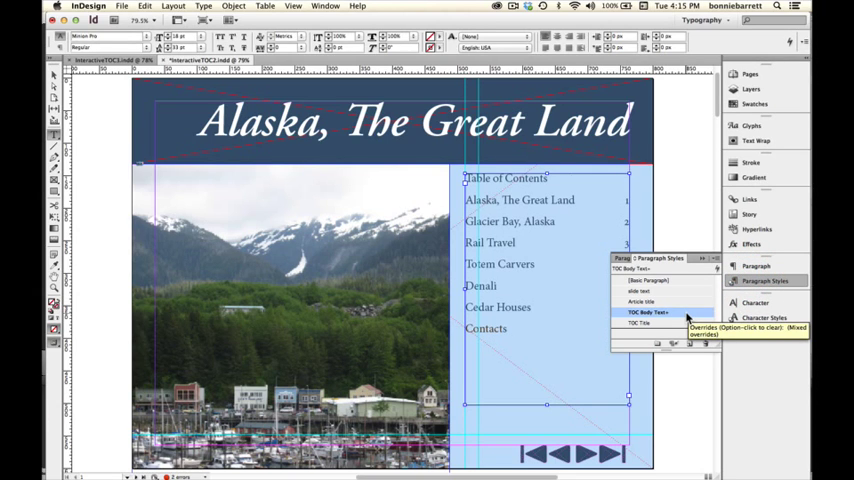
- Bring up the TOC Body Text style's Tabs settings to add dotted leaders
{"action": "double_click", "coordinate": [648, 312]}
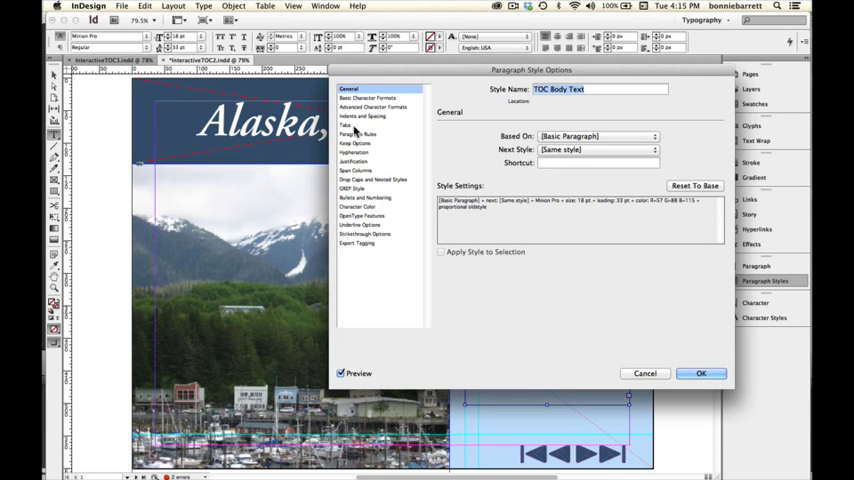
{"action": "left_click", "coordinate": [344, 126]}
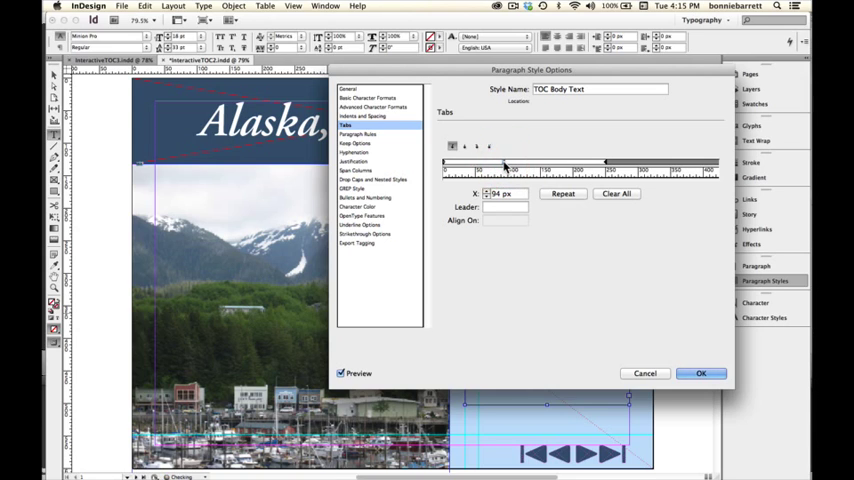
{"action": "mouse_move", "coordinate": [472, 216]}
{"action": "type", "text": "."}
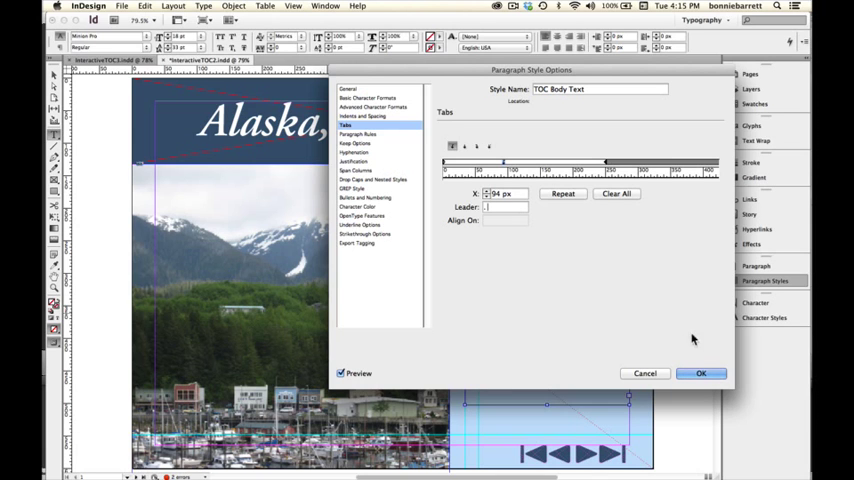
{"action": "mouse_move", "coordinate": [438, 286]}
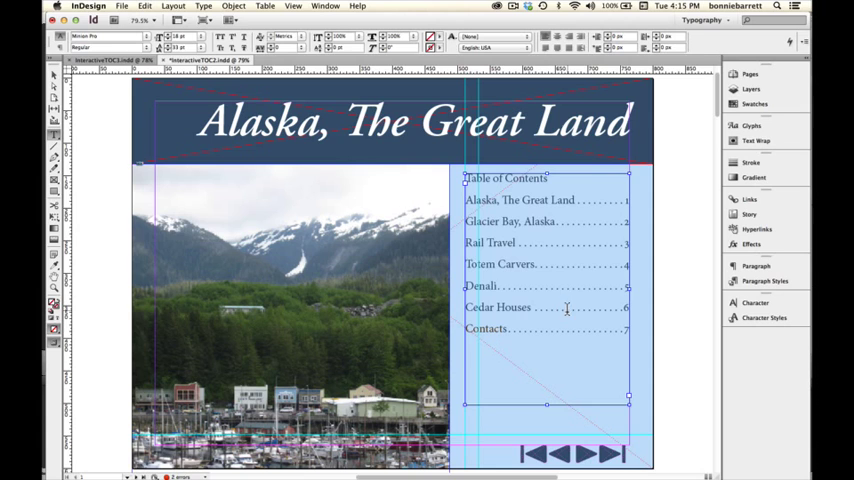
- Switch to the Digital Publishing workspace and show the SWF Preview panel
{"action": "left_click", "coordinate": [704, 20]}
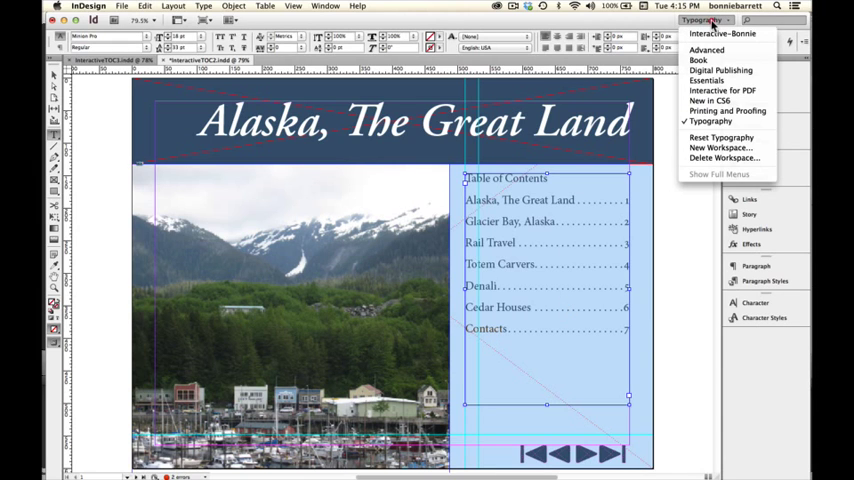
{"action": "left_click", "coordinate": [720, 70]}
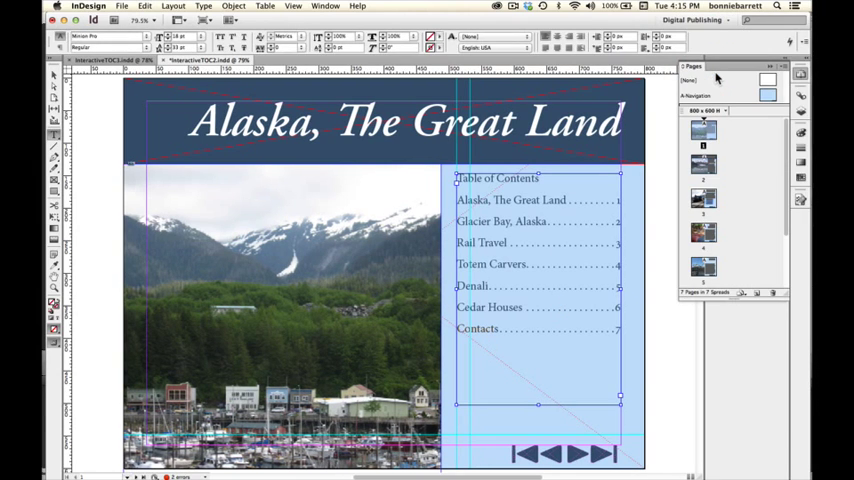
{"action": "left_click", "coordinate": [324, 6]}
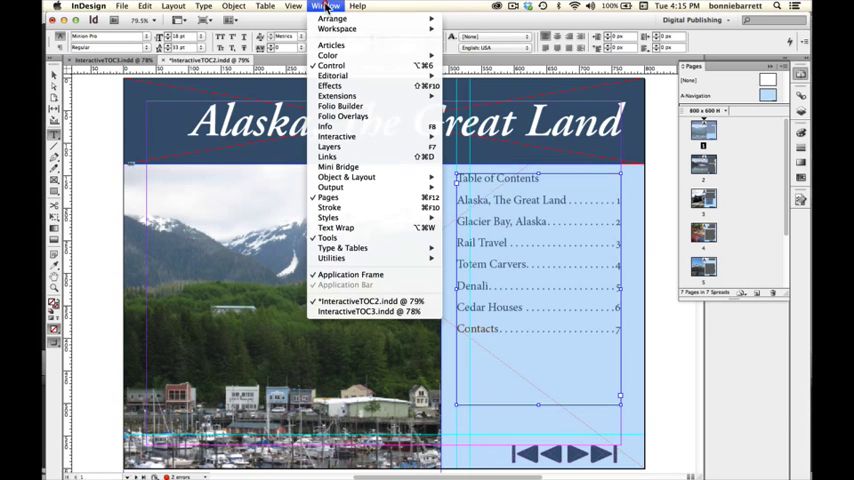
{"action": "mouse_move", "coordinate": [336, 136]}
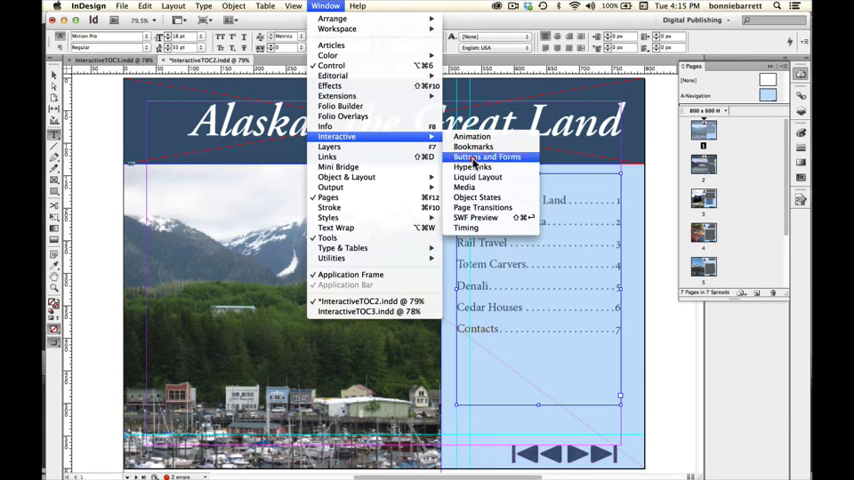
{"action": "mouse_move", "coordinate": [490, 218]}
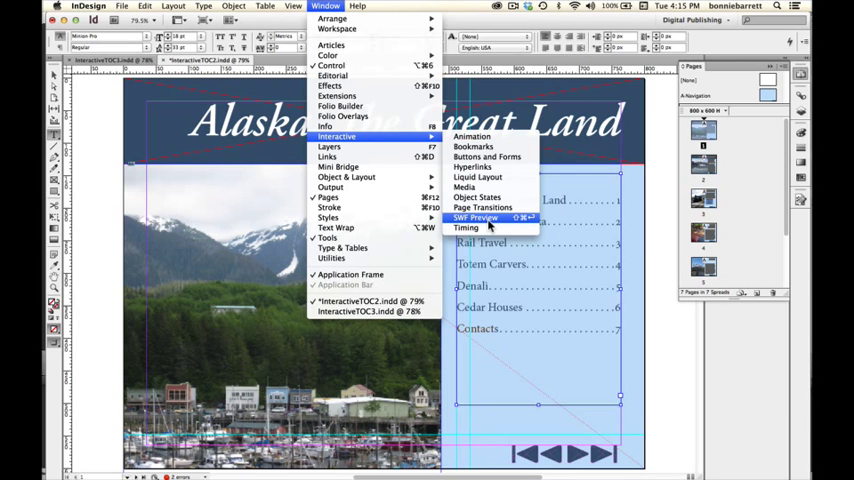
{"action": "left_click", "coordinate": [476, 218]}
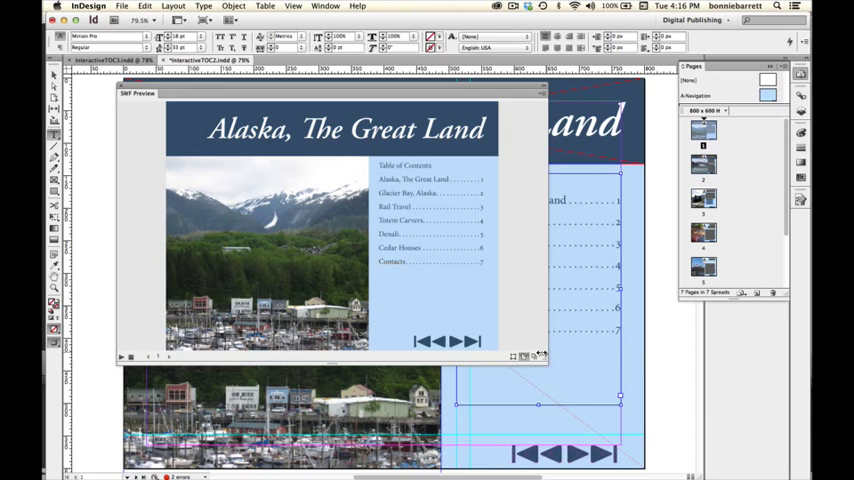
{"action": "mouse_move", "coordinate": [524, 356]}
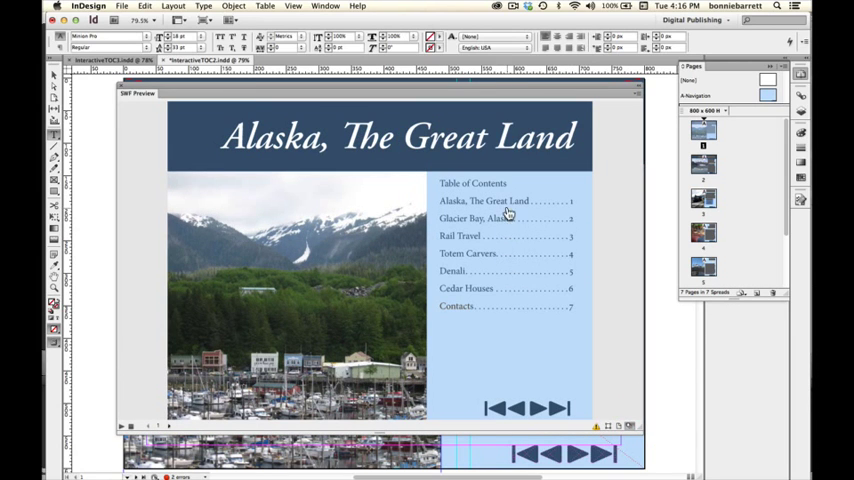
{"action": "mouse_move", "coordinate": [510, 222]}
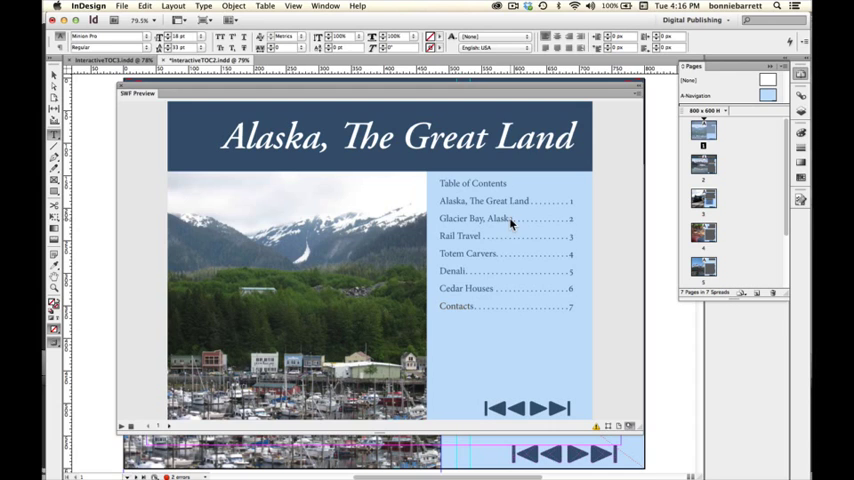
{"action": "mouse_move", "coordinate": [508, 256]}
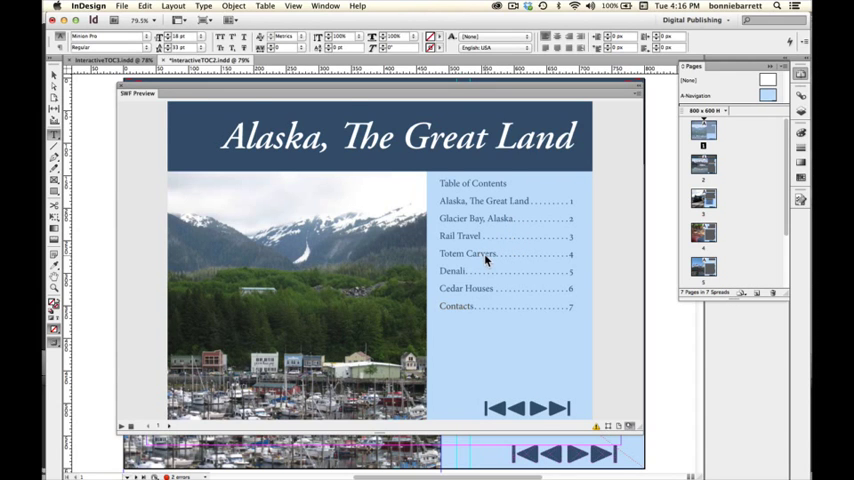
- In SWF Preview, jump to Totem Carvers and Contacts from the contents and navigate back
{"action": "left_click", "coordinate": [496, 408]}
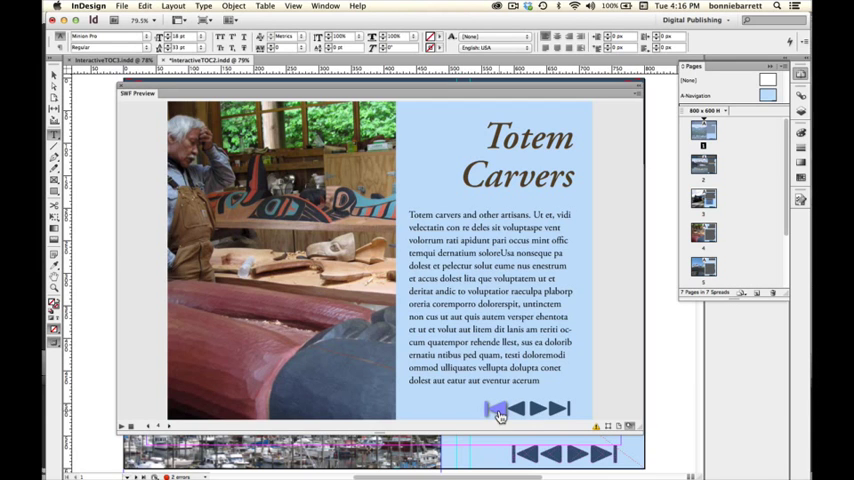
{"action": "left_click", "coordinate": [494, 408]}
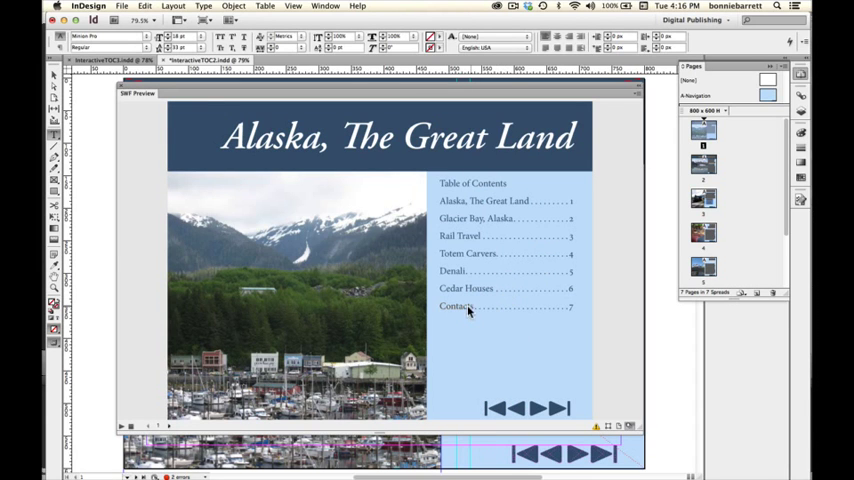
{"action": "left_click", "coordinate": [456, 306]}
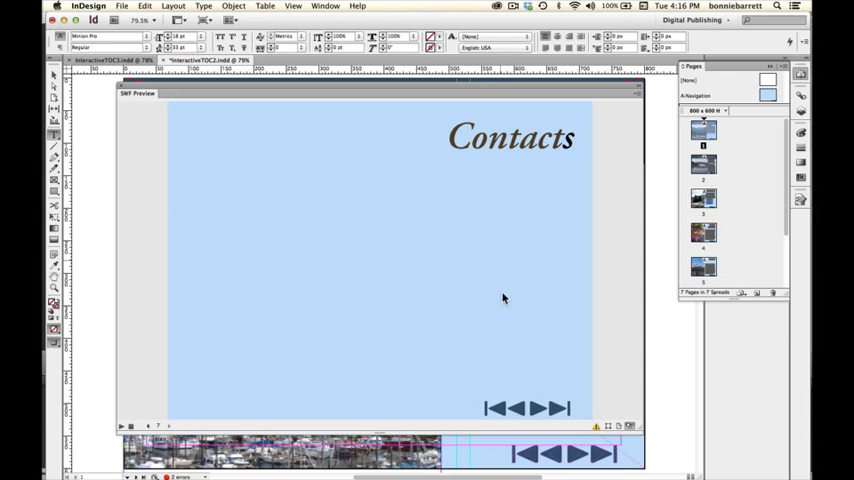
{"action": "left_click", "coordinate": [488, 408]}
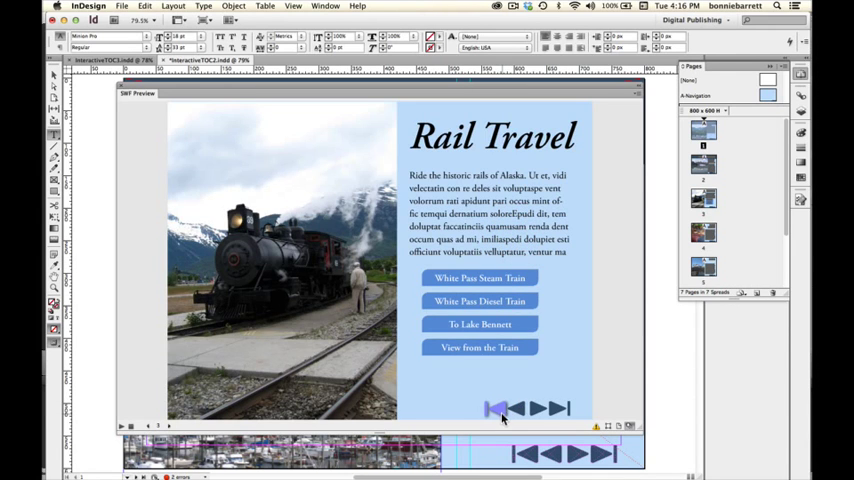
{"action": "left_click", "coordinate": [490, 408]}
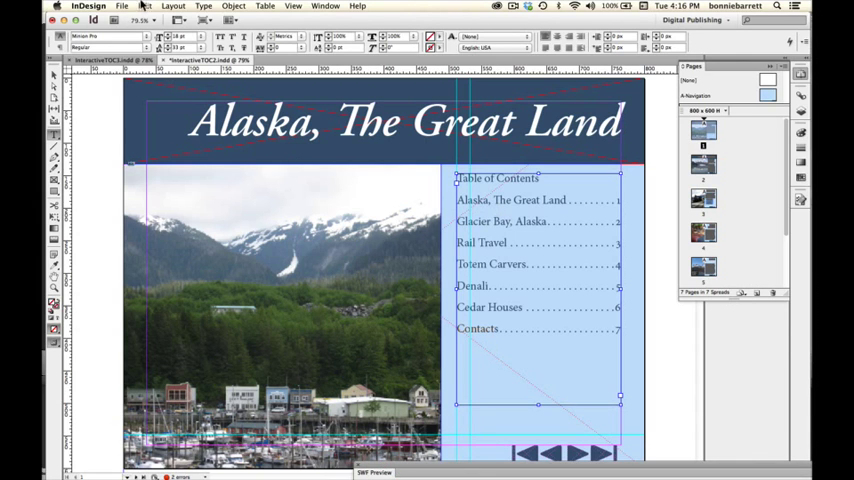
- Export the brochure as Adobe PDF (Interactive) named InteractiveTOC2.pdf in the Alaska Project folder
{"action": "left_click", "coordinate": [120, 6]}
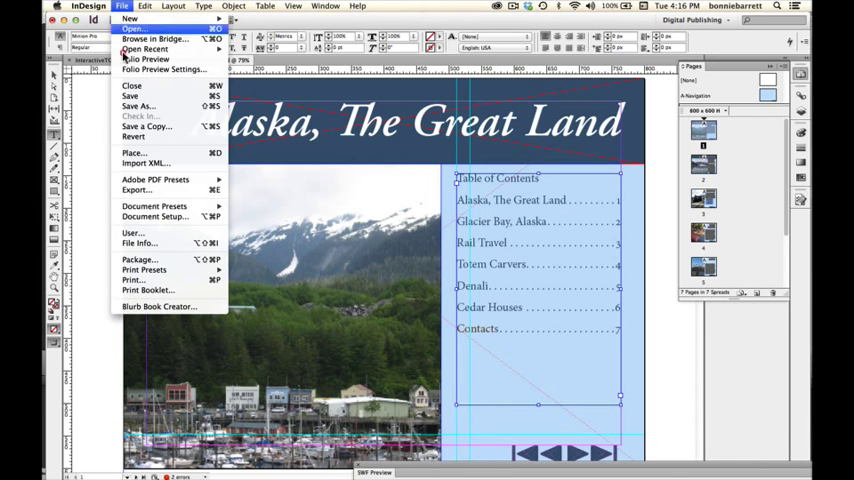
{"action": "left_click", "coordinate": [132, 18]}
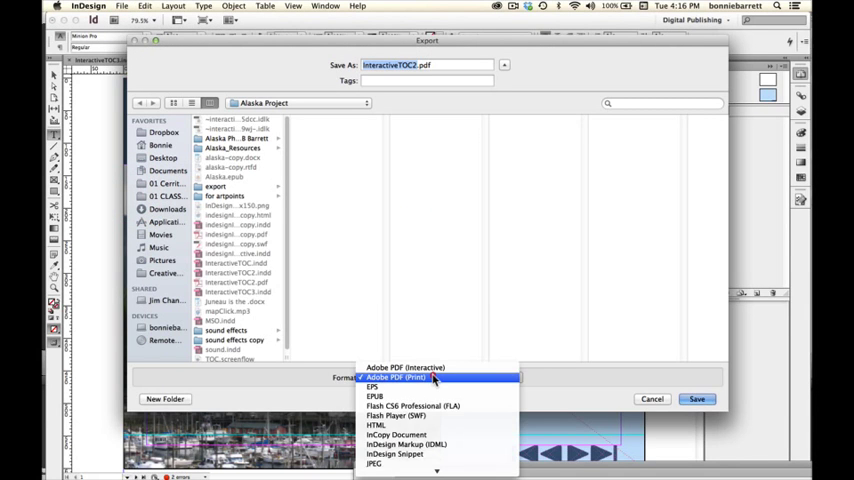
{"action": "left_click", "coordinate": [404, 368]}
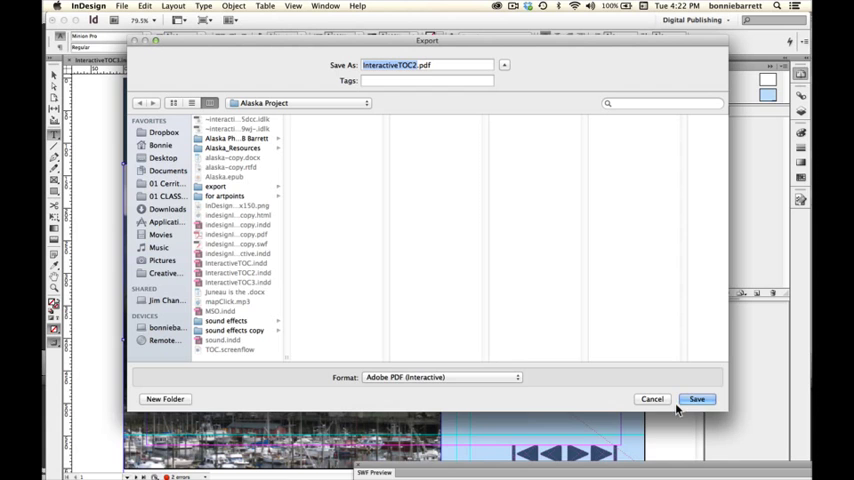
{"action": "left_click", "coordinate": [696, 400]}
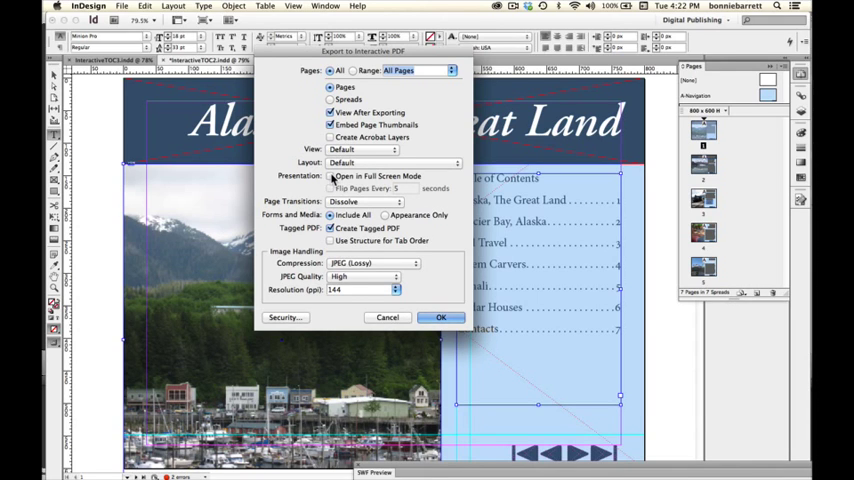
- Set Dissolve page transitions and Medium JPEG quality, then confirm the interactive PDF export
{"action": "left_click", "coordinate": [364, 200]}
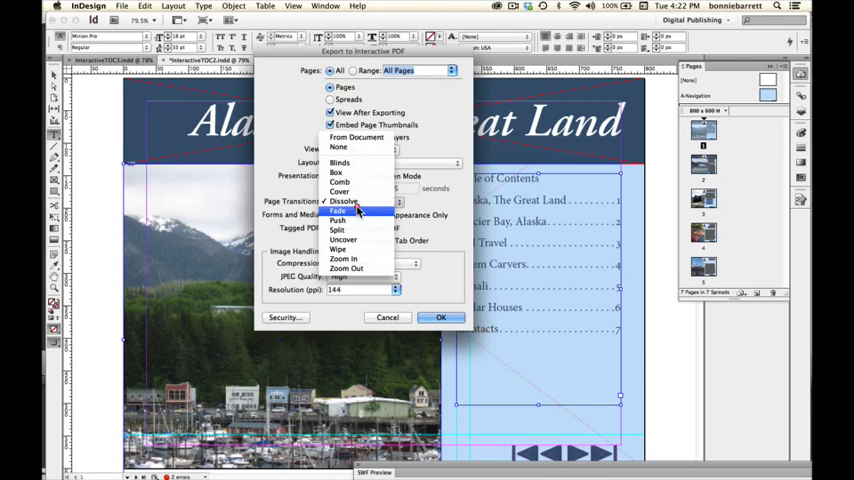
{"action": "mouse_move", "coordinate": [356, 202]}
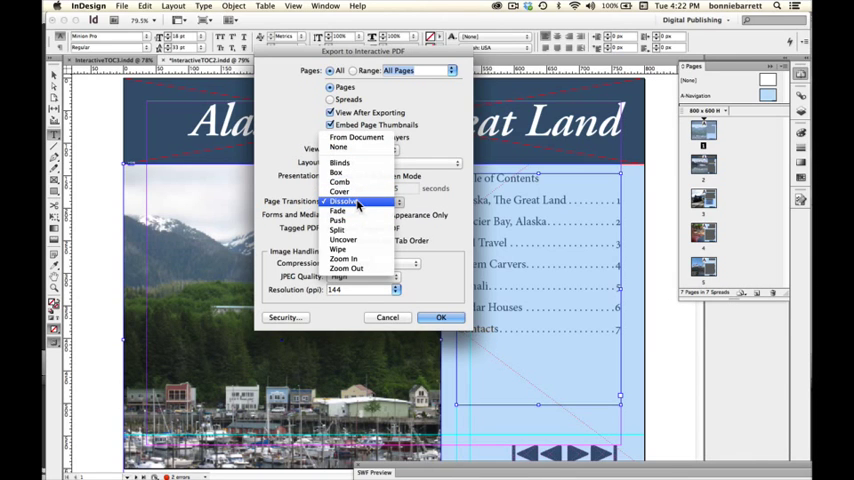
{"action": "left_click", "coordinate": [356, 200]}
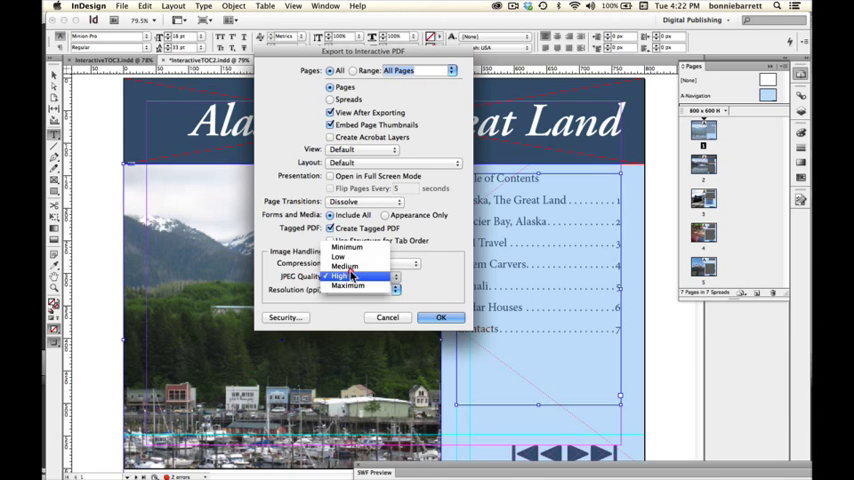
{"action": "left_click", "coordinate": [348, 264]}
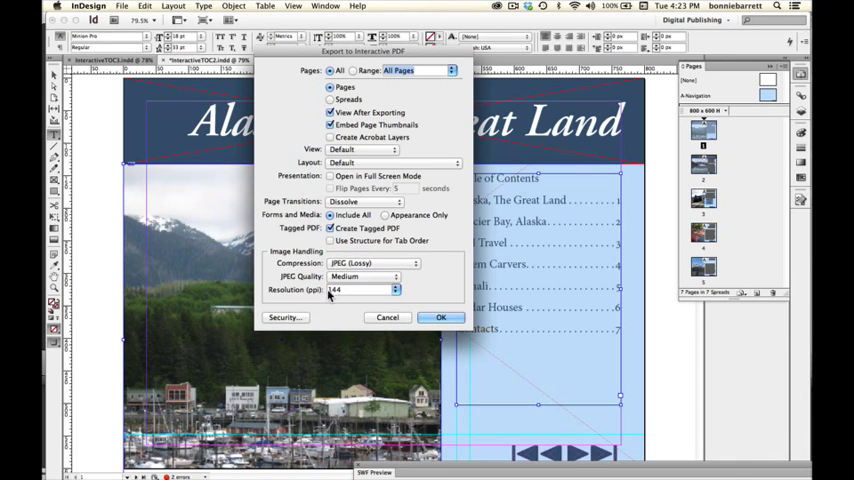
{"action": "mouse_move", "coordinate": [356, 296]}
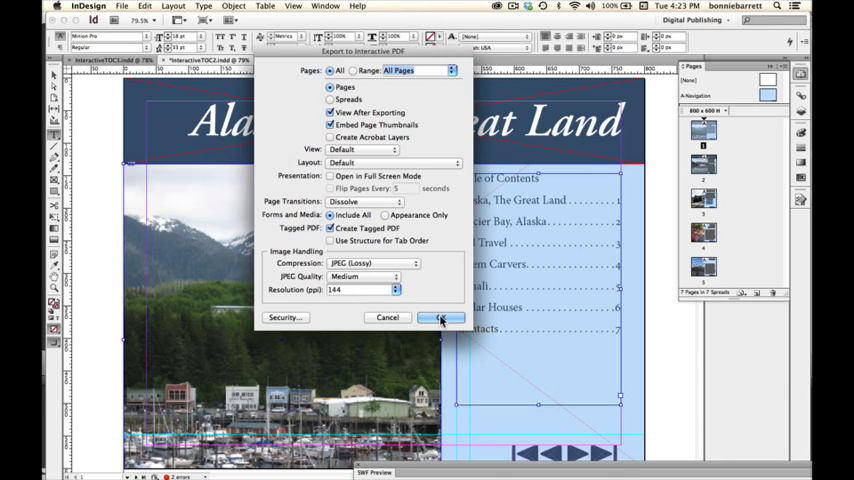
{"action": "left_click", "coordinate": [440, 316]}
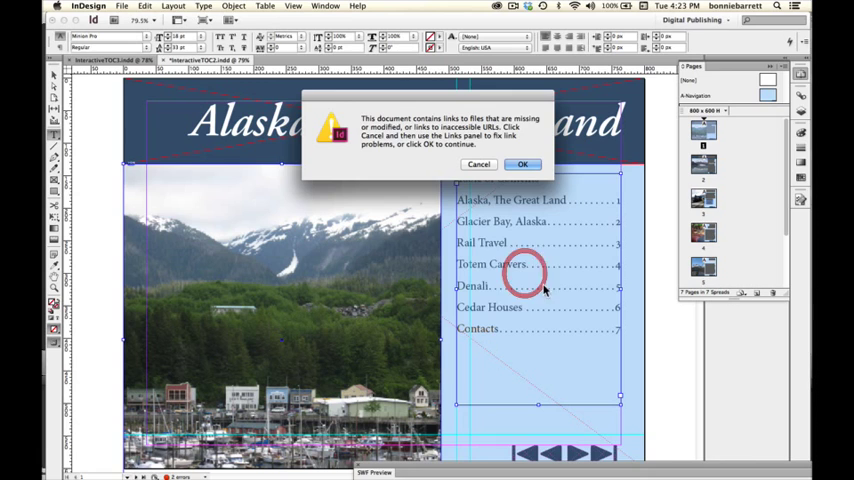
- Continue past the missing-links alert and test TOC links and bookmarks to Glacier Bay, Totem Carvers and Contacts in Acrobat
{"action": "left_click", "coordinate": [524, 164]}
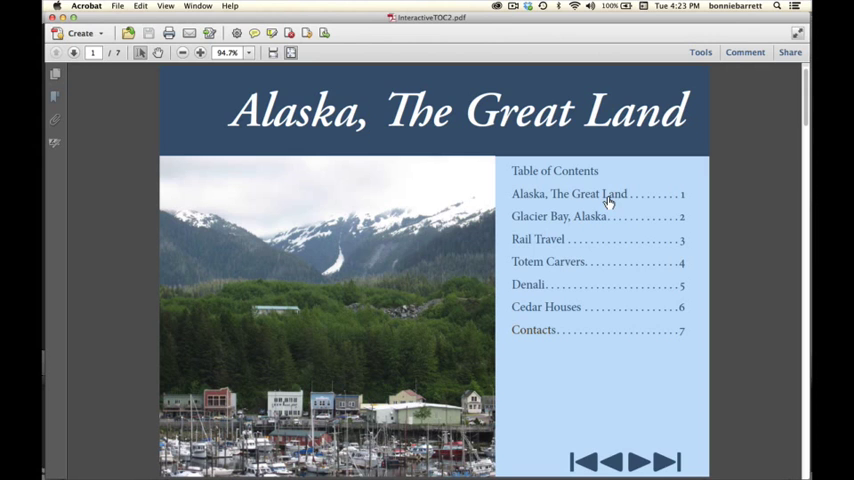
{"action": "mouse_move", "coordinate": [582, 222]}
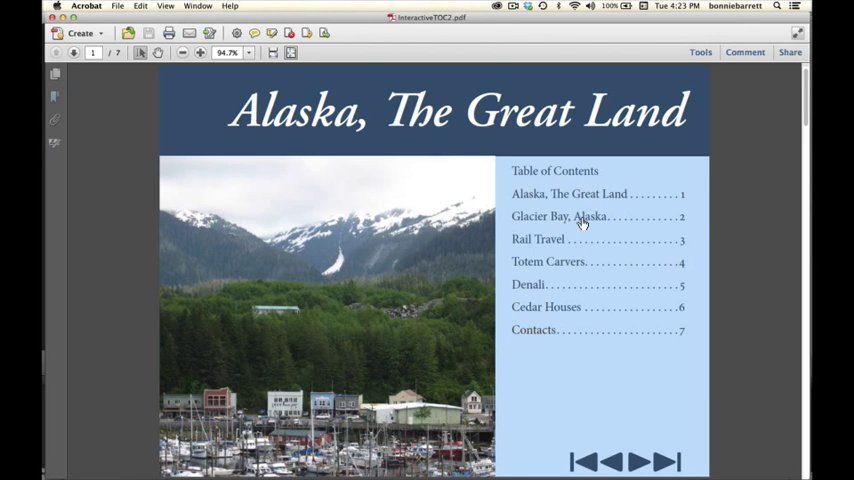
{"action": "left_click", "coordinate": [560, 216]}
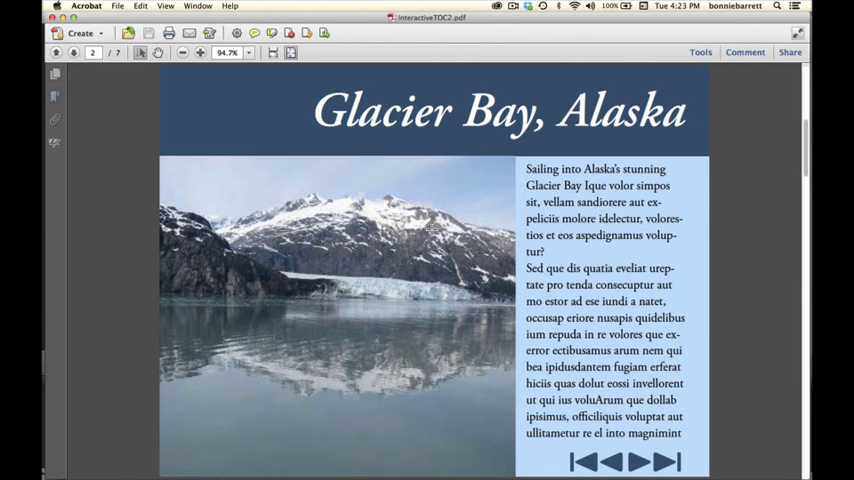
{"action": "left_click", "coordinate": [56, 96]}
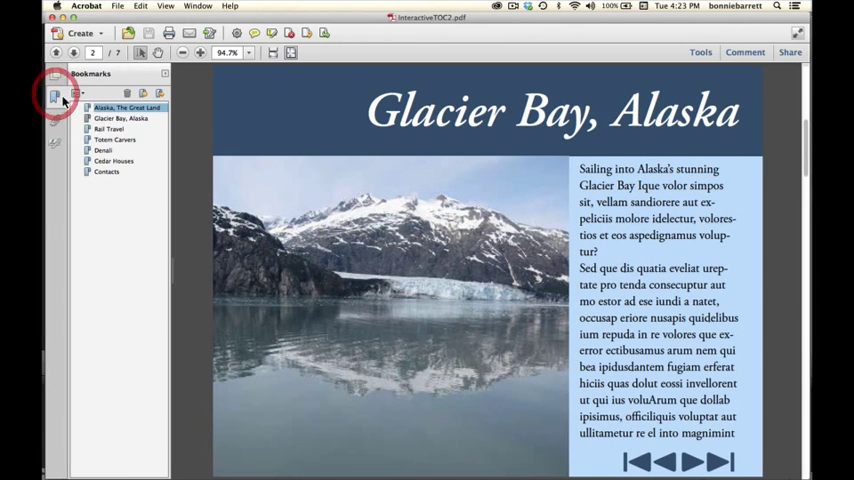
{"action": "left_click", "coordinate": [114, 140]}
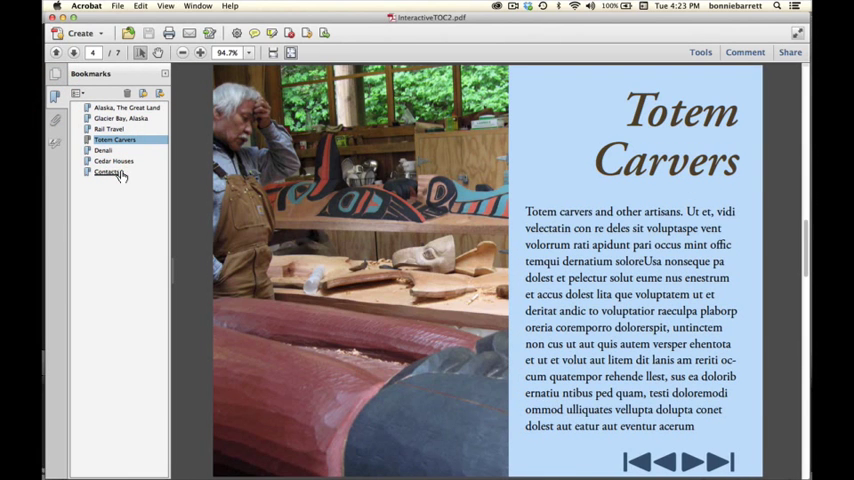
{"action": "left_click", "coordinate": [106, 172]}
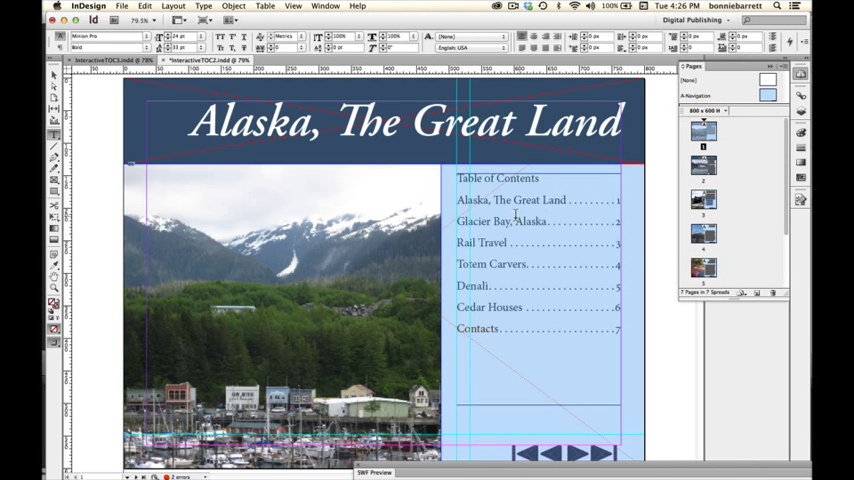
- Update the table of contents, answering the overset-text prompt and acknowledging success
{"action": "left_click", "coordinate": [508, 200]}
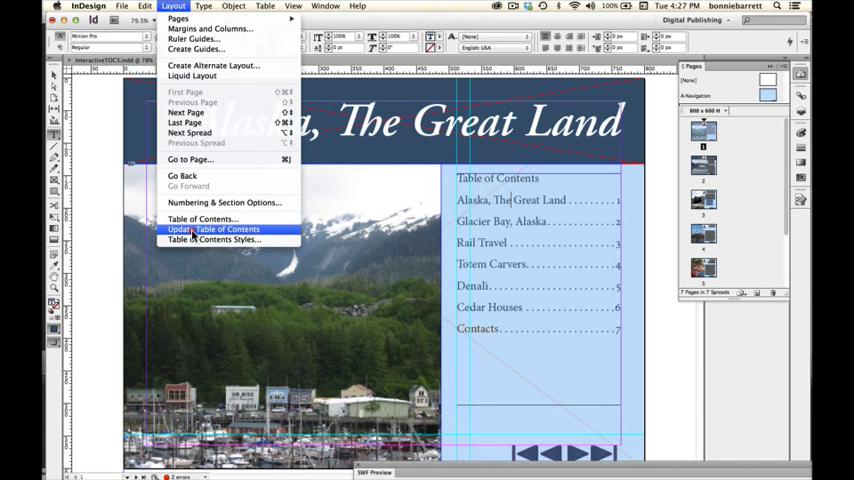
{"action": "left_click", "coordinate": [212, 228]}
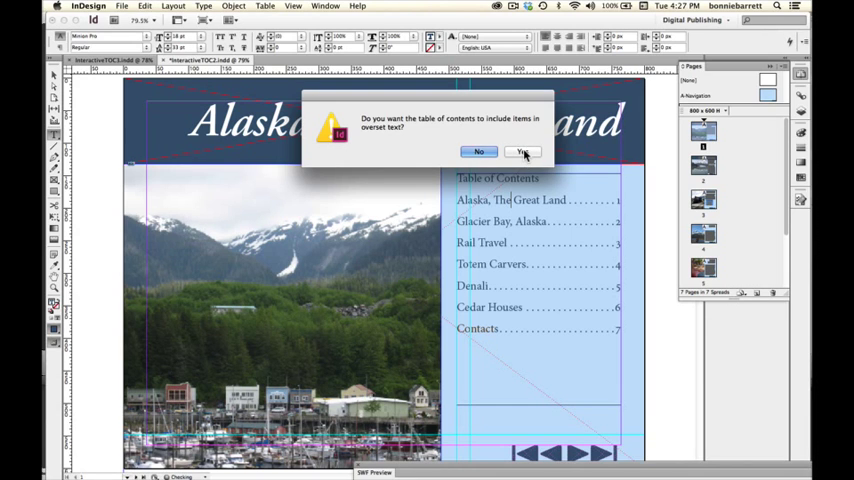
{"action": "left_click", "coordinate": [522, 152]}
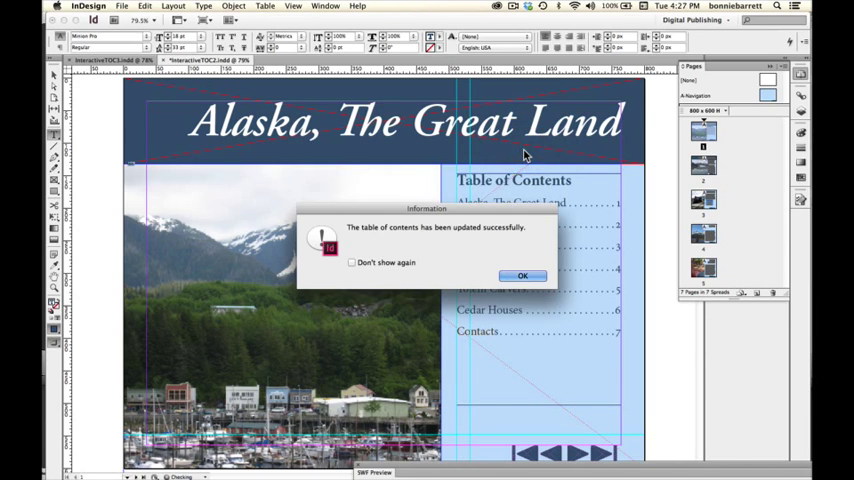
{"action": "left_click", "coordinate": [522, 276]}
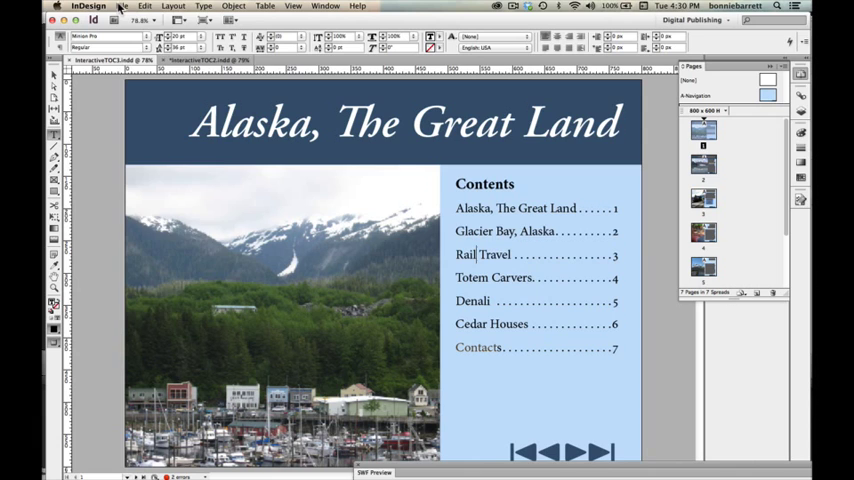
- Set up an export named InteractiveTOC1.swf with Flash Player (SWF) as the format
{"action": "left_click", "coordinate": [120, 6]}
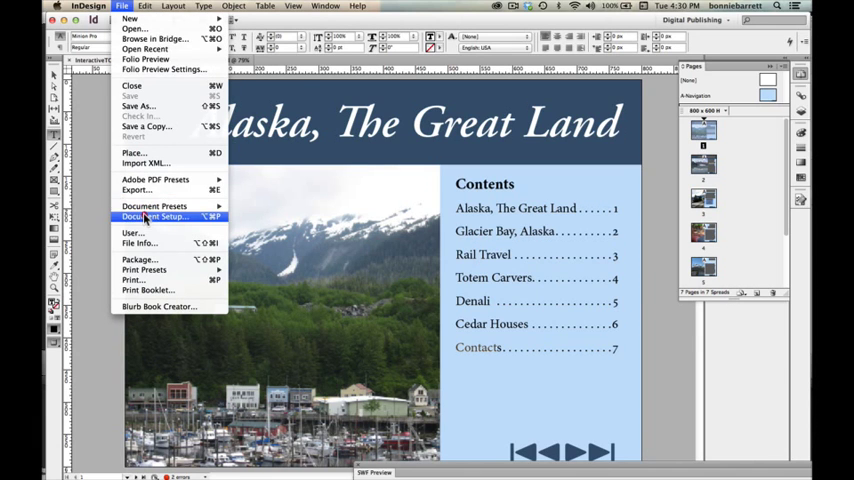
{"action": "left_click", "coordinate": [136, 190]}
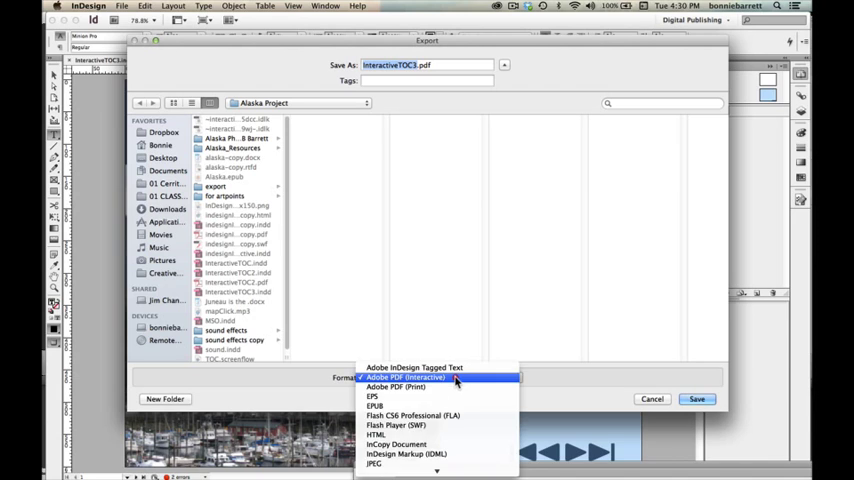
{"action": "mouse_move", "coordinate": [444, 424]}
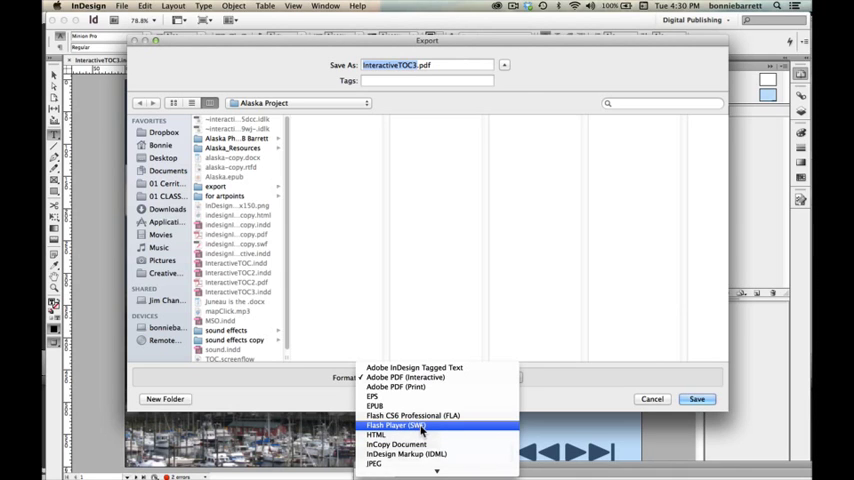
{"action": "left_click", "coordinate": [396, 424]}
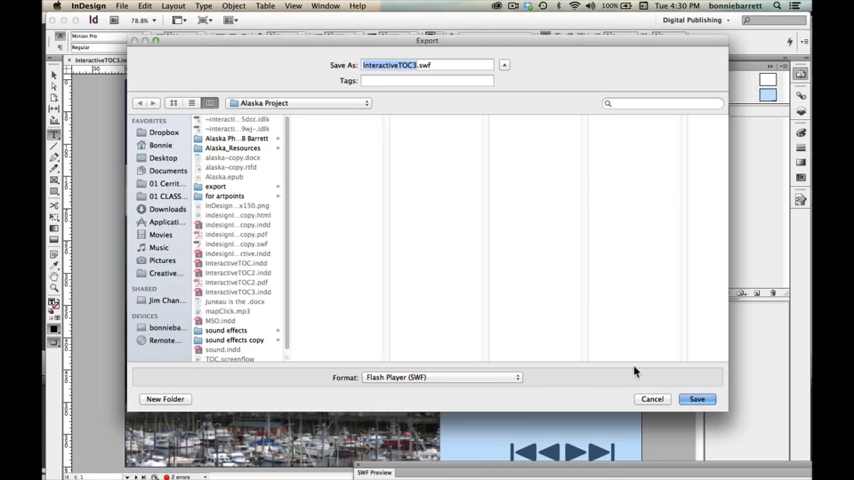
- Save the SWF with Generate HTML File enabled, accepting the overset-text and missing-links warnings
{"action": "left_click", "coordinate": [696, 400]}
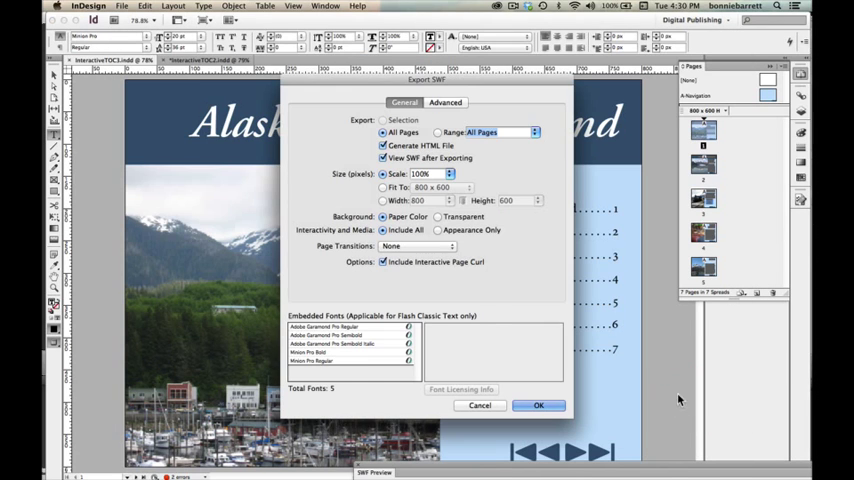
{"action": "mouse_move", "coordinate": [400, 240]}
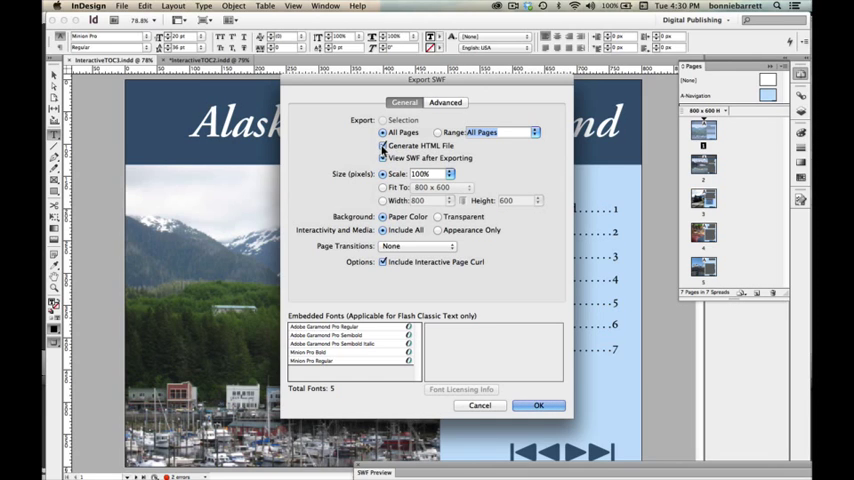
{"action": "left_click", "coordinate": [384, 158]}
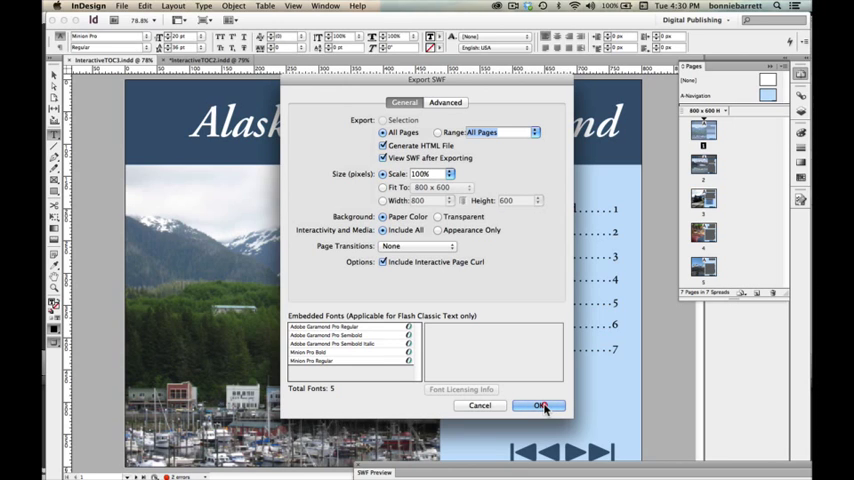
{"action": "left_click", "coordinate": [384, 188]}
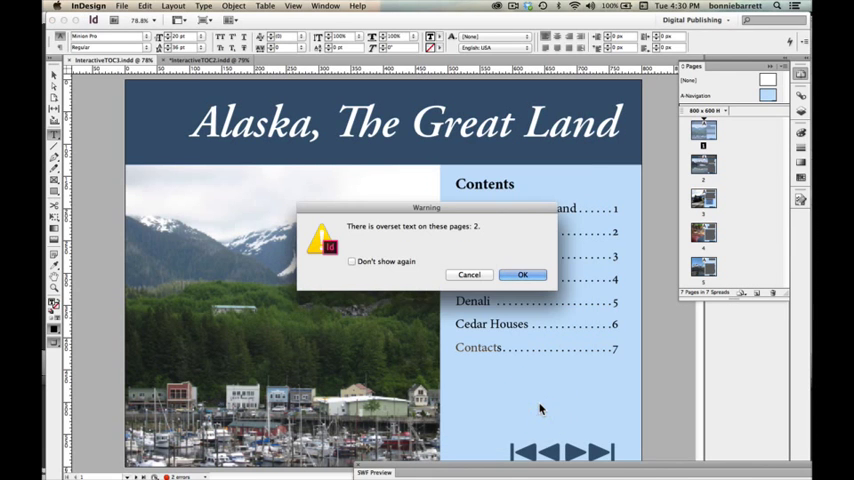
{"action": "left_click", "coordinate": [522, 274]}
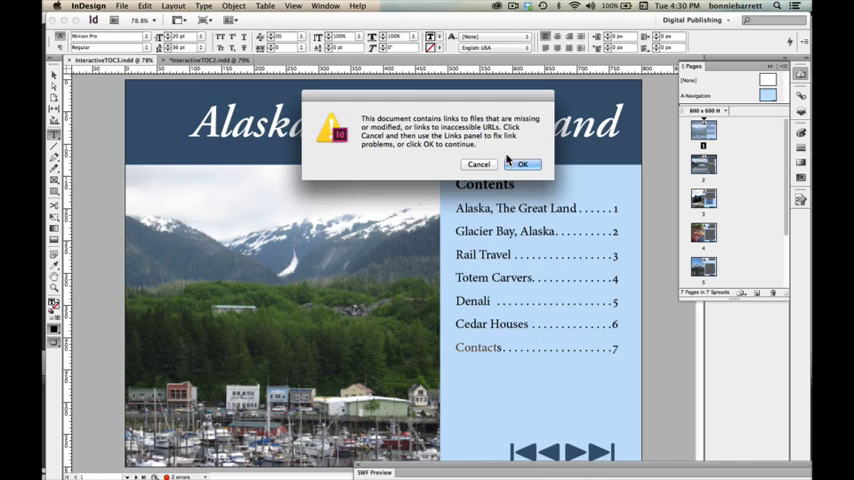
{"action": "left_click", "coordinate": [520, 164]}
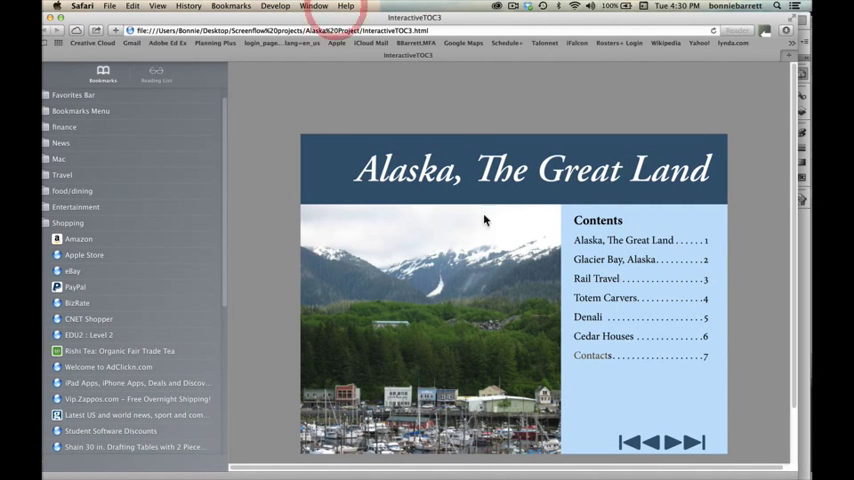
{"action": "mouse_move", "coordinate": [628, 308]}
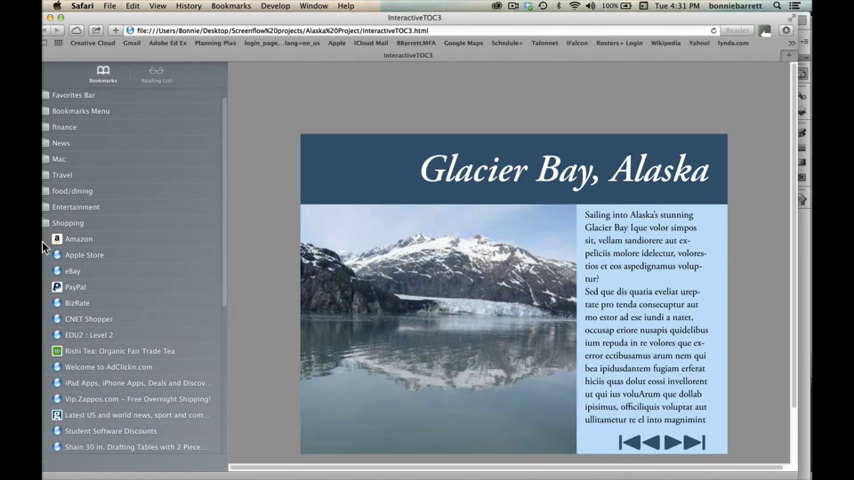
- Return to InDesign from the Safari SWF preview of the Glacier Bay page
{"action": "left_click", "coordinate": [60, 288]}
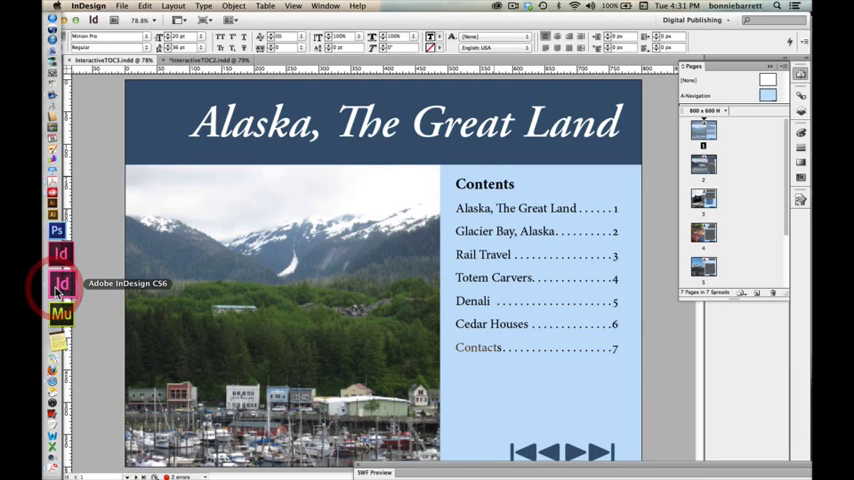